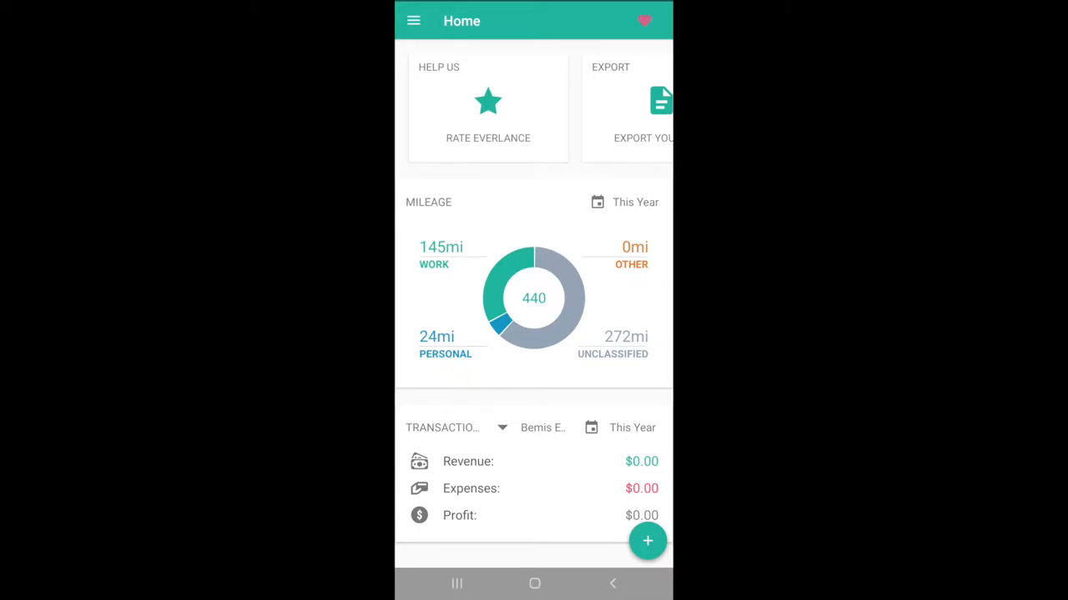
# Reach Profile Settings from the side menu and view the profile details.
pyautogui.click(414, 20)
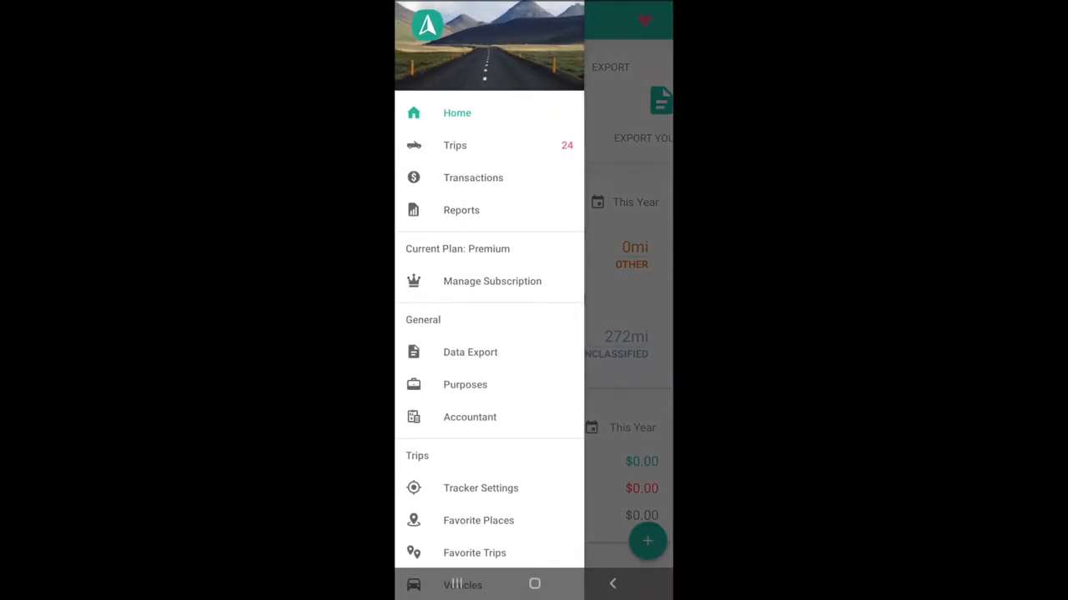
pyautogui.scroll(-3)
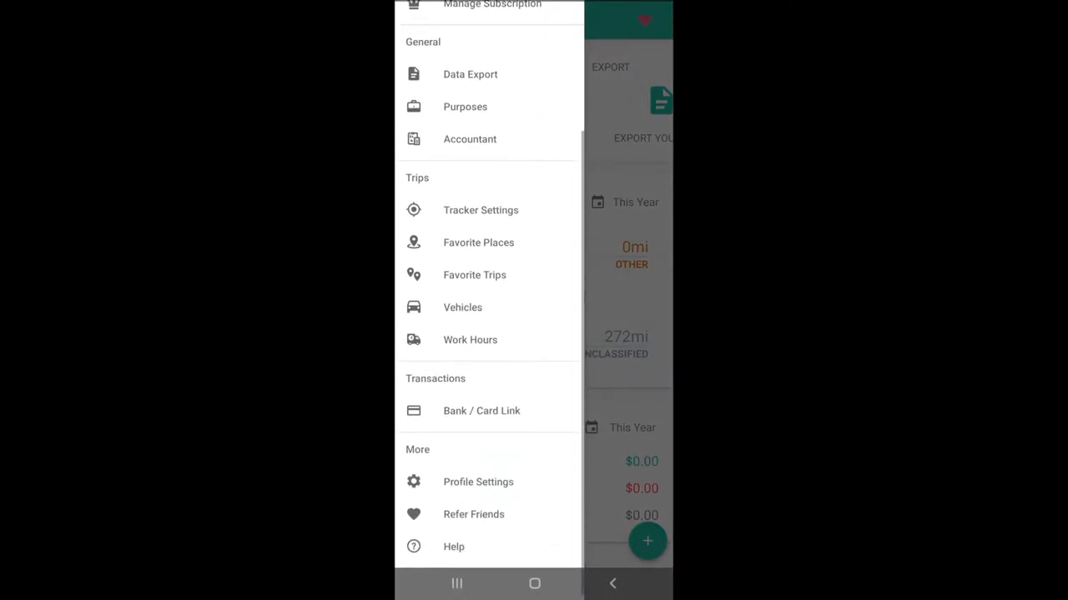
pyautogui.click(477, 482)
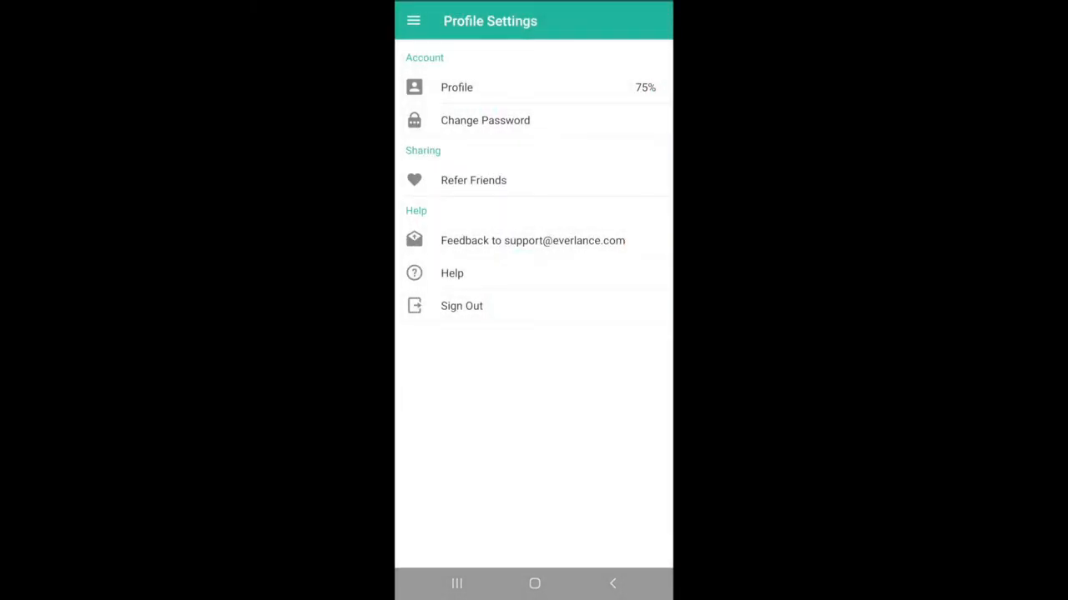
pyautogui.click(457, 86)
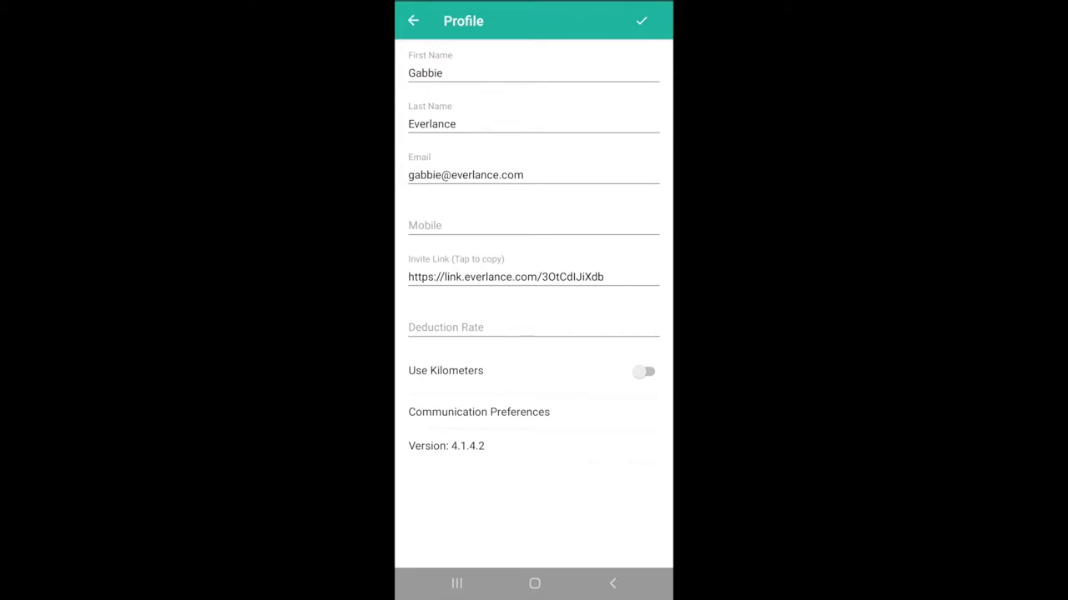
# Return to profile settings and bring up the Change Password form.
pyautogui.click(414, 20)
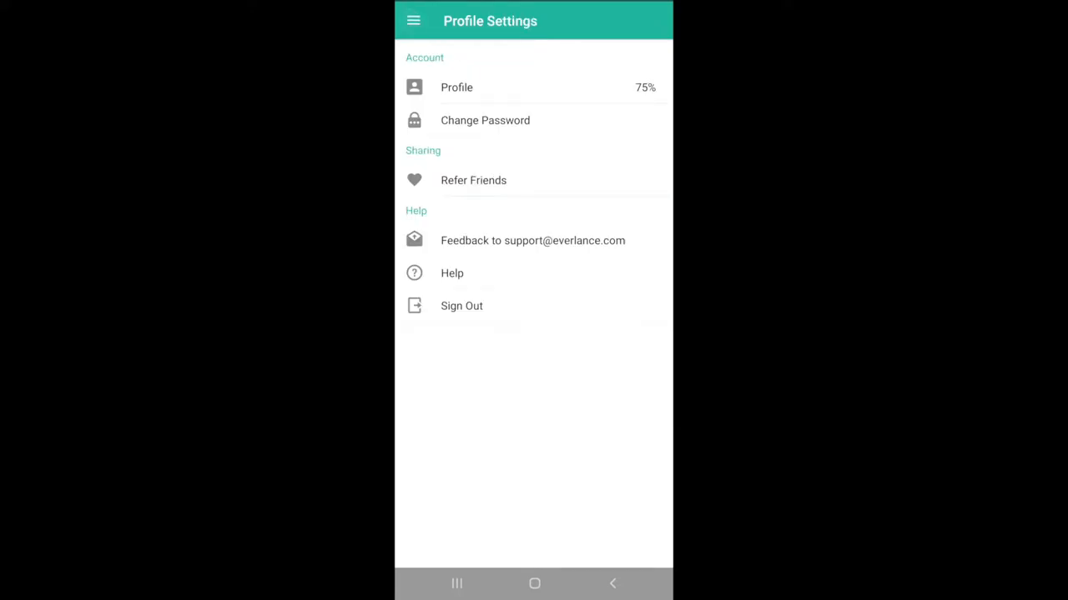
pyautogui.click(484, 120)
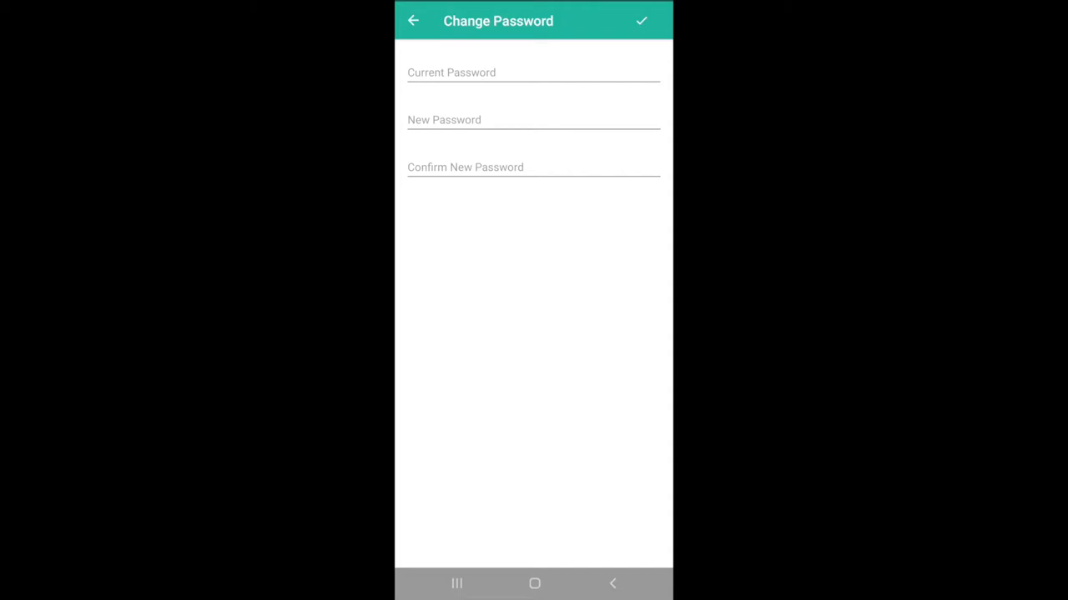
# View the Purposes screen with employee work status, then reopen the section menu.
pyautogui.click(414, 20)
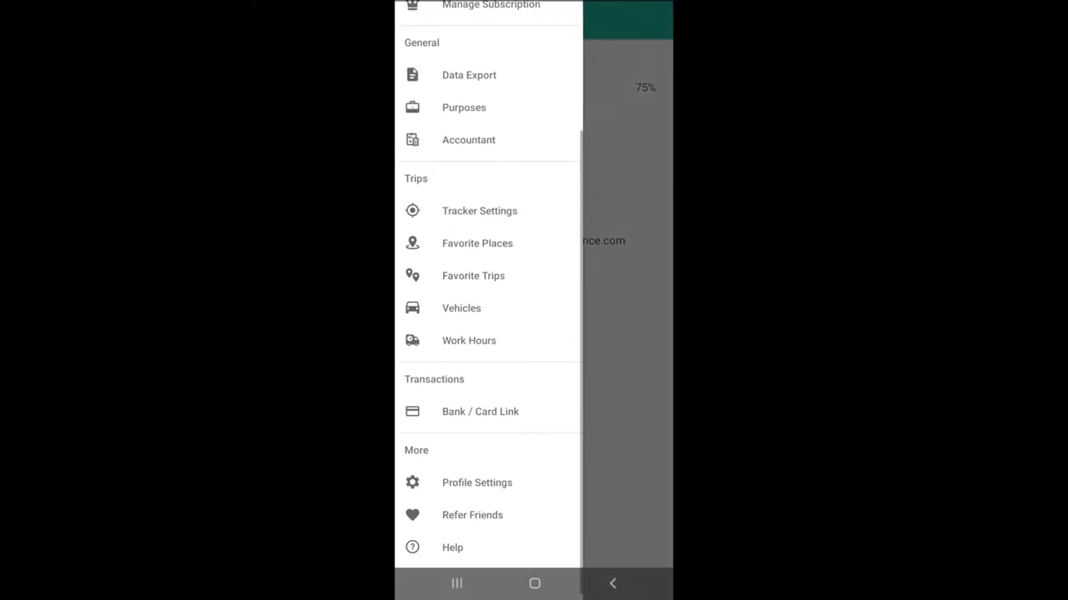
pyautogui.click(463, 107)
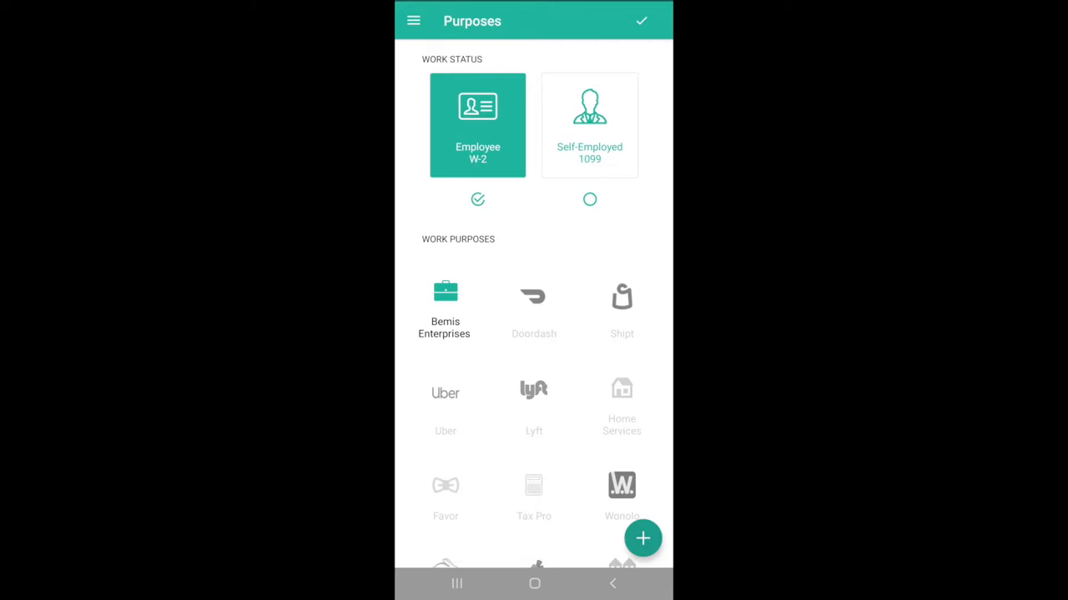
pyautogui.click(414, 20)
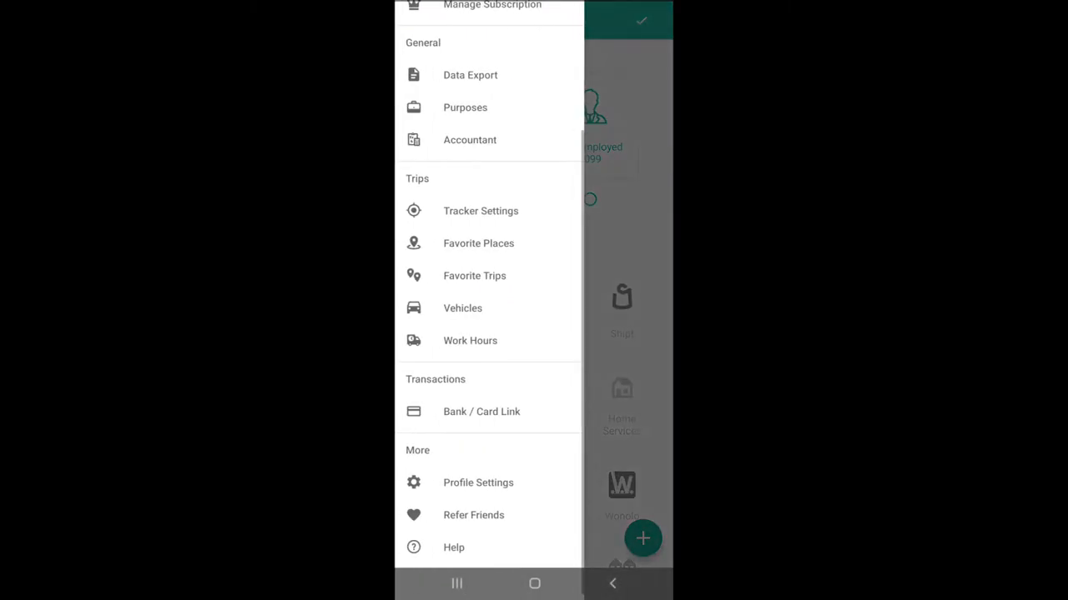
# Enter Tracker Settings and toggle Auto Detection off and back on.
pyautogui.click(480, 210)
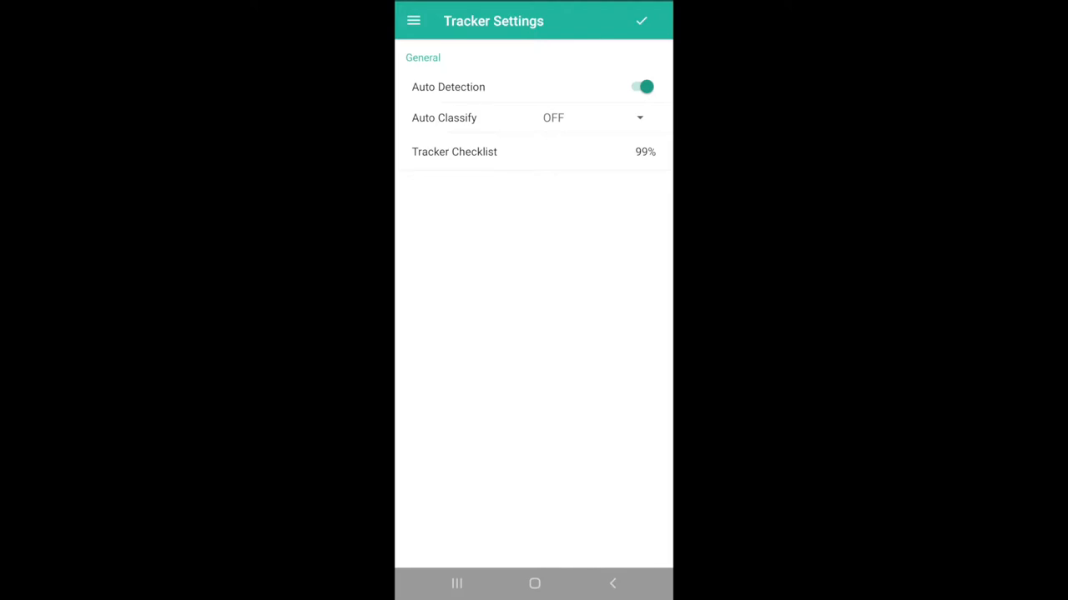
pyautogui.click(642, 87)
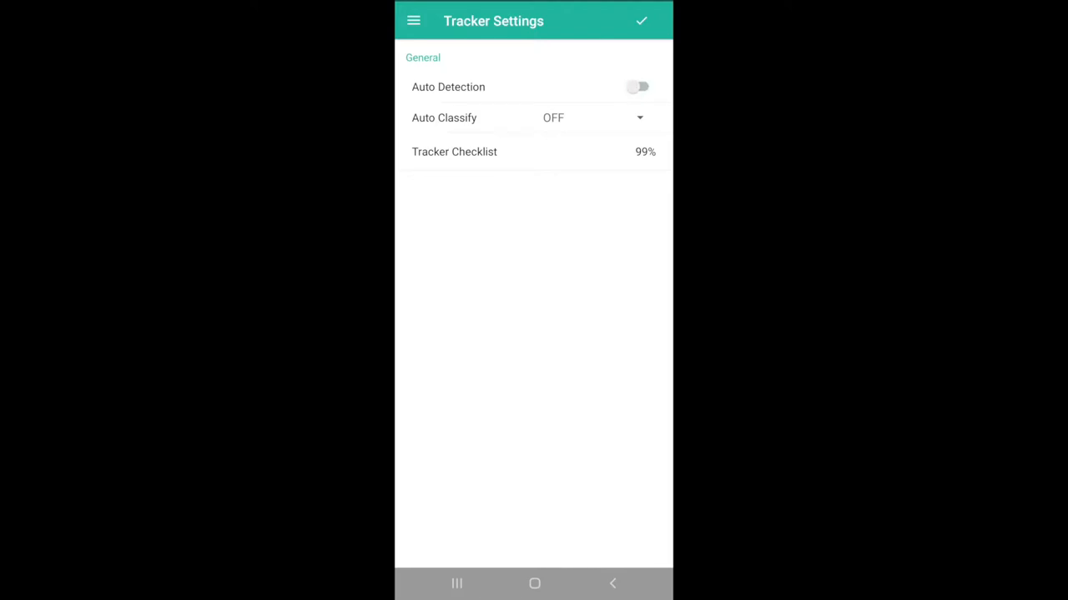
pyautogui.click(637, 86)
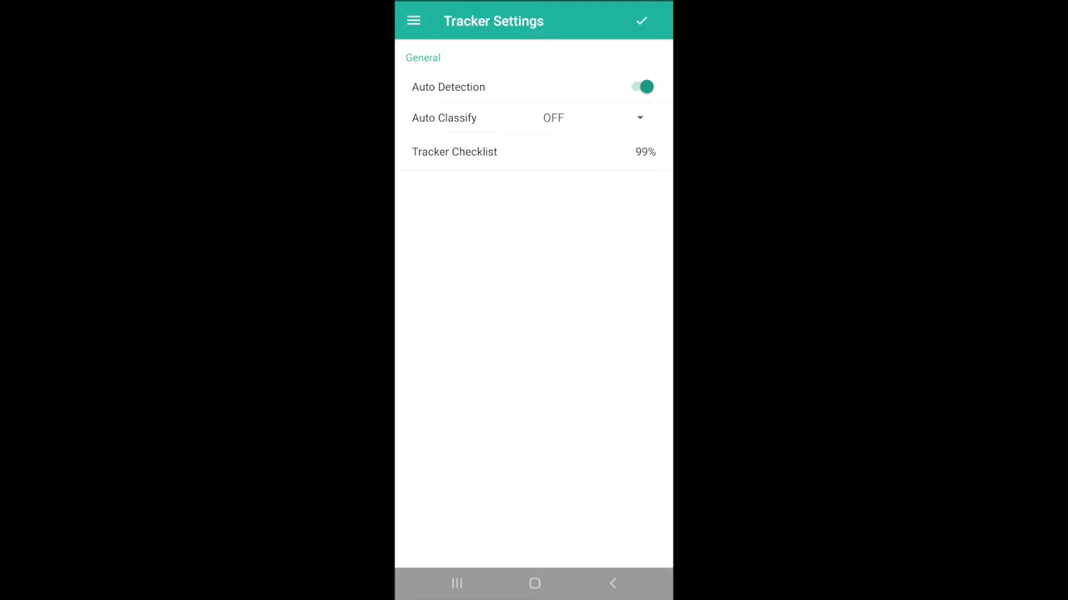
# Set Auto Classify to Personal, then to Bemis Enterprises, leaving the choice list open.
pyautogui.click(637, 117)
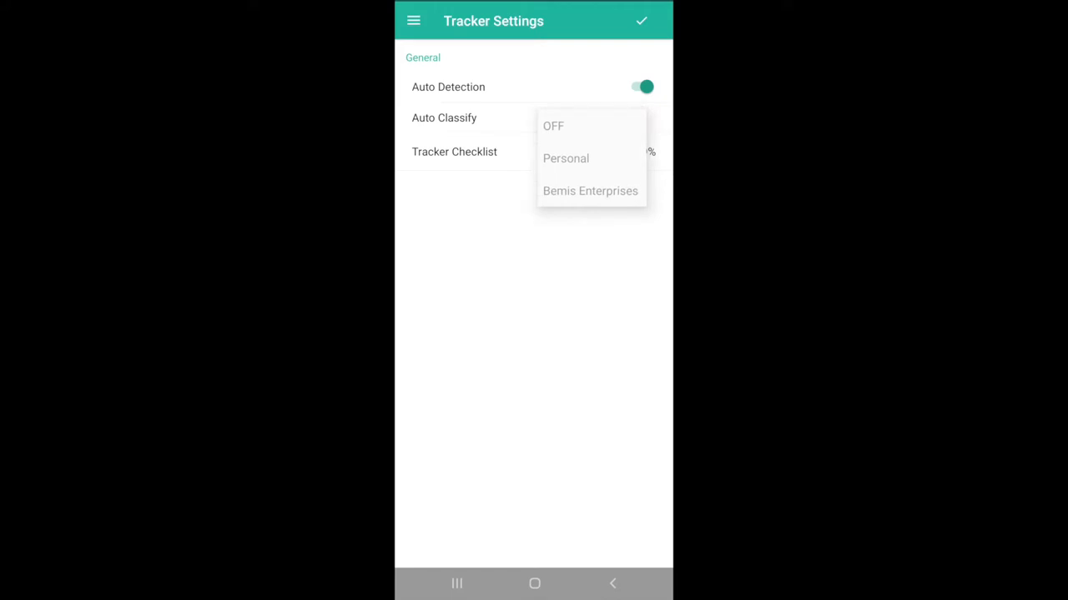
pyautogui.click(565, 157)
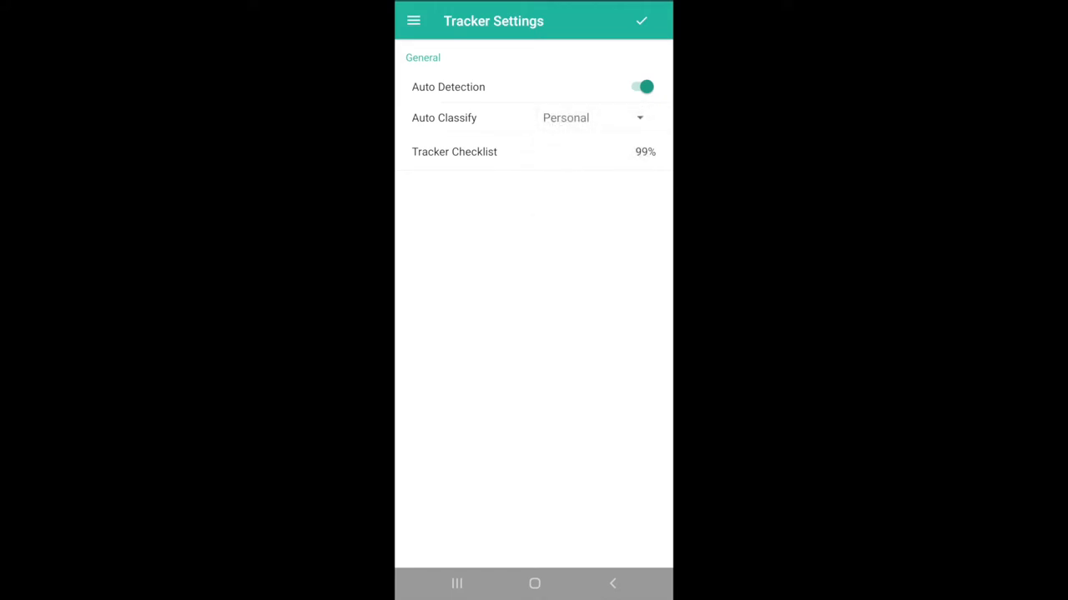
pyautogui.click(591, 117)
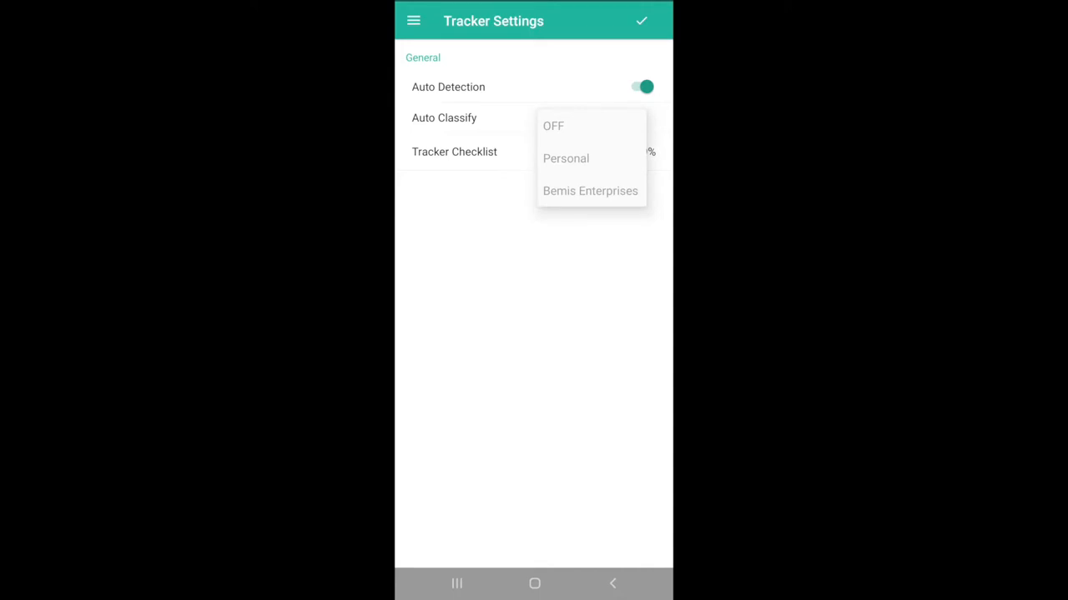
pyautogui.click(590, 190)
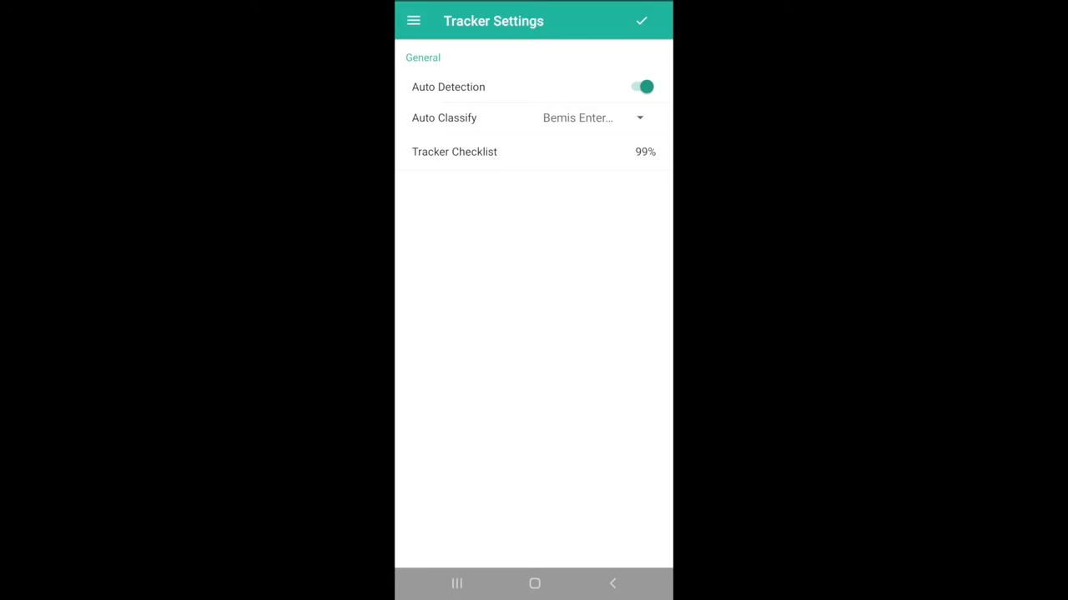
pyautogui.click(592, 117)
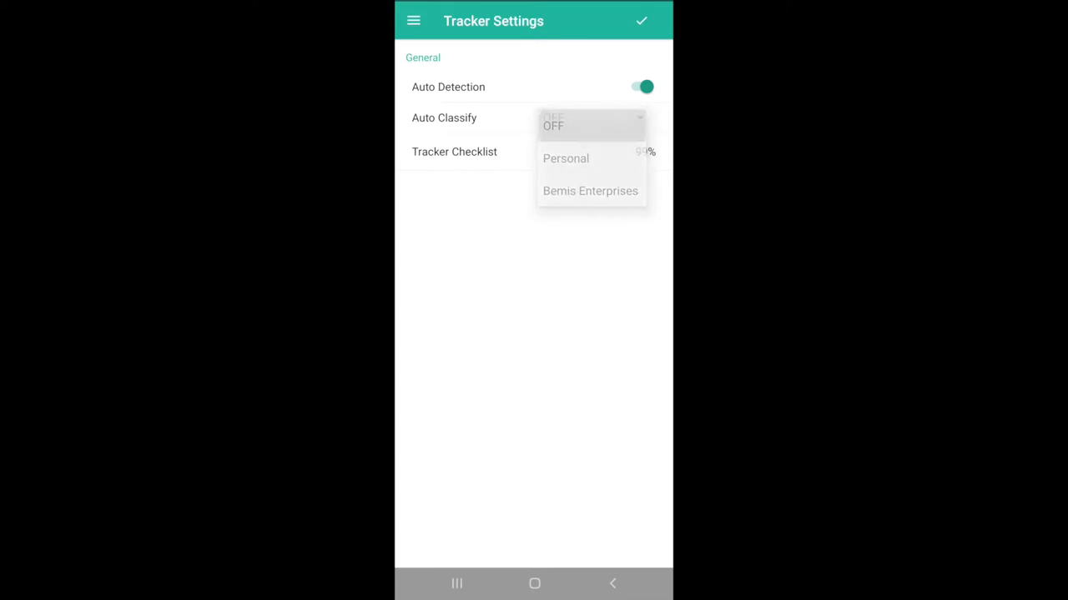
# Set Auto Classify to OFF, allow unrestricted background battery use, and leave tracker settings.
pyautogui.click(553, 125)
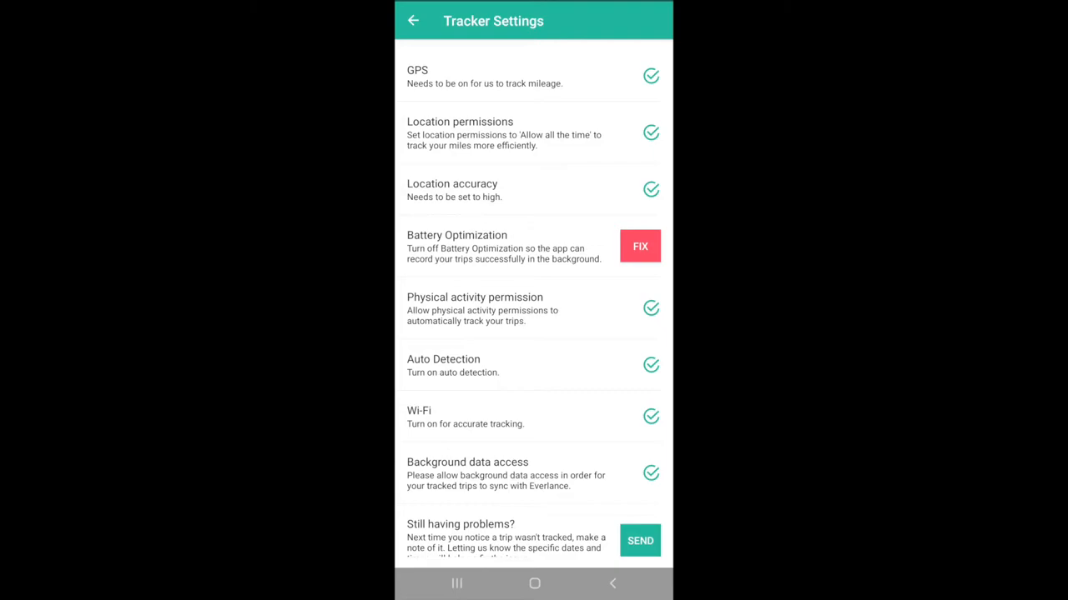
pyautogui.click(641, 247)
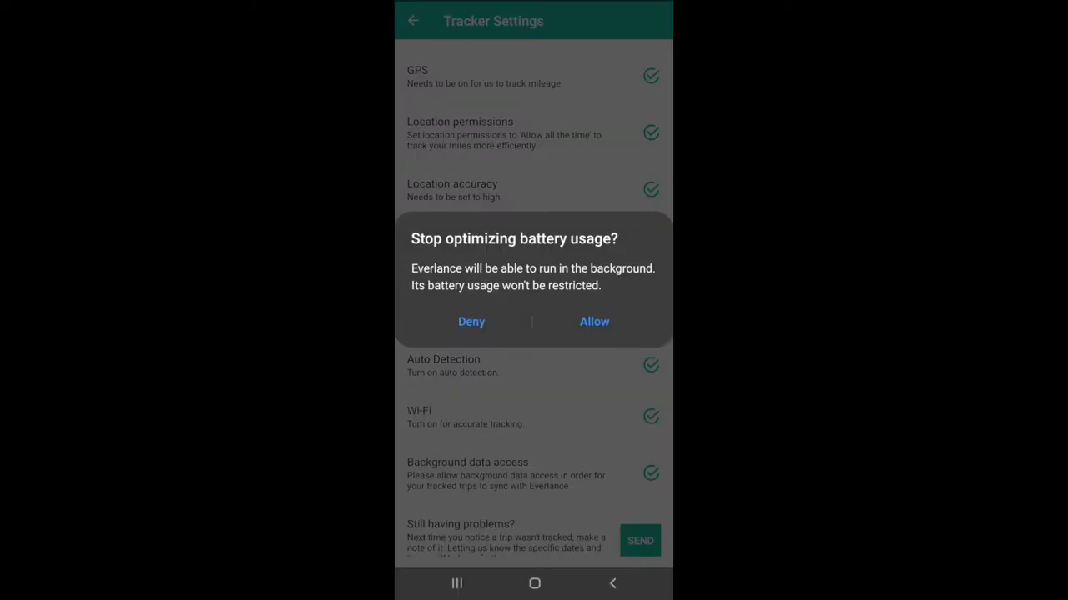
pyautogui.click(594, 320)
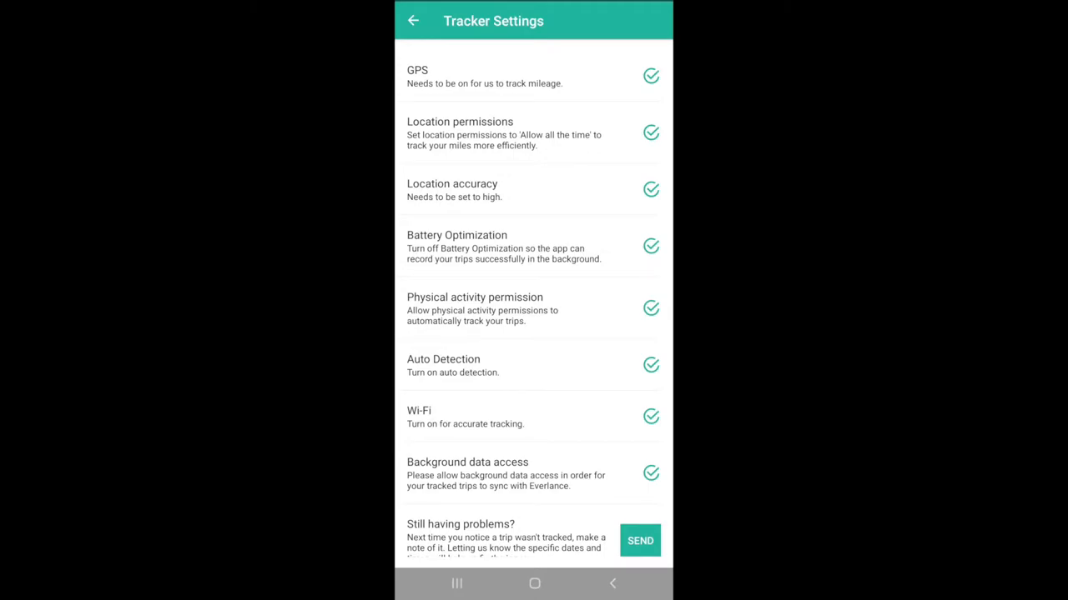
pyautogui.click(414, 20)
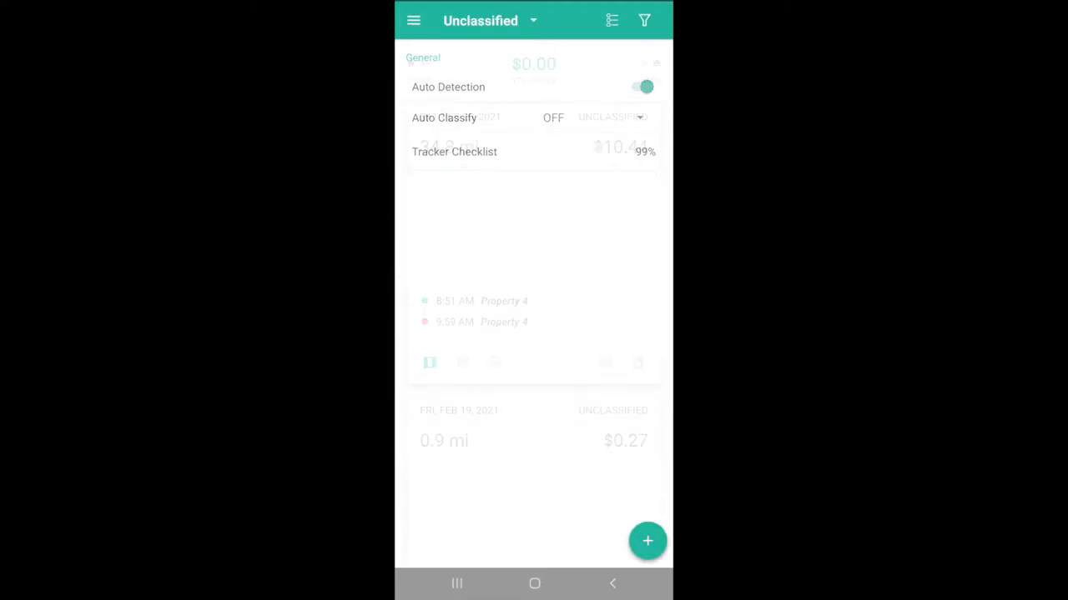
# View Favorite Places, then Favorite Trips from the side menu.
pyautogui.click(414, 20)
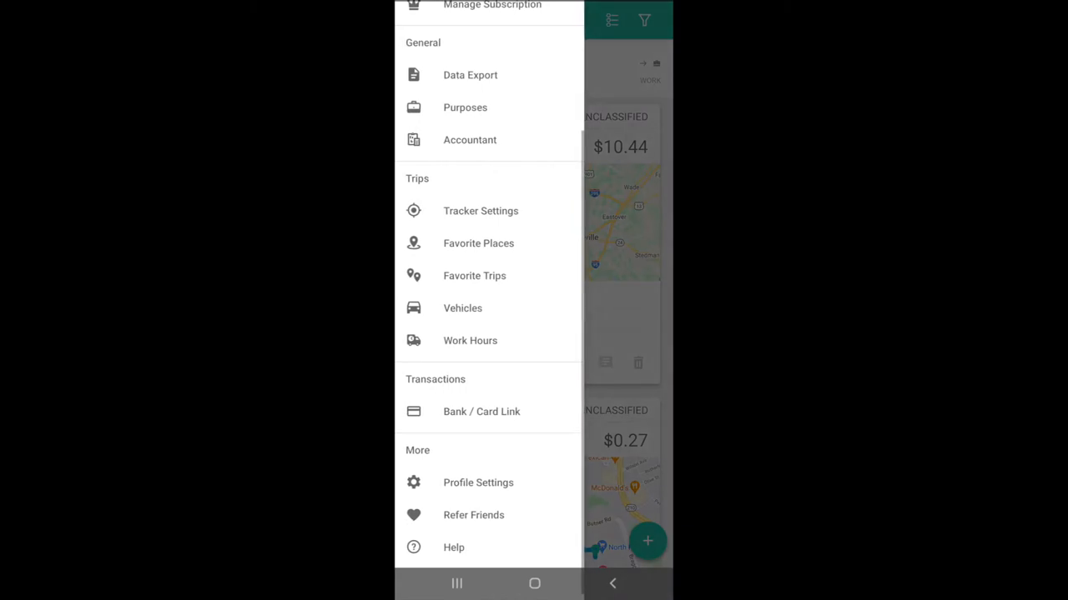
pyautogui.click(477, 244)
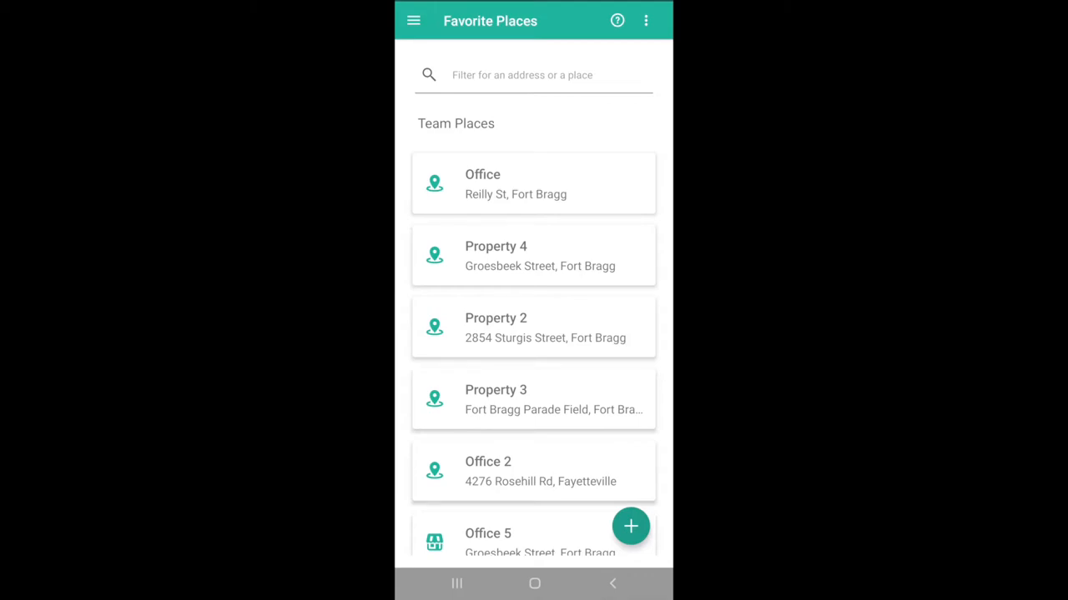
pyautogui.click(414, 20)
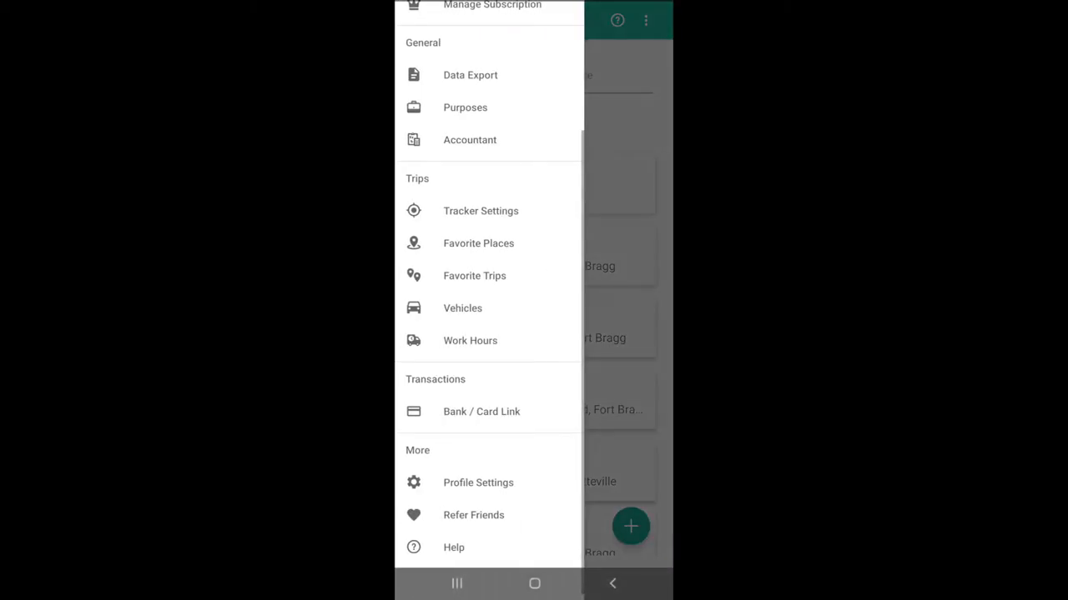
pyautogui.click(474, 277)
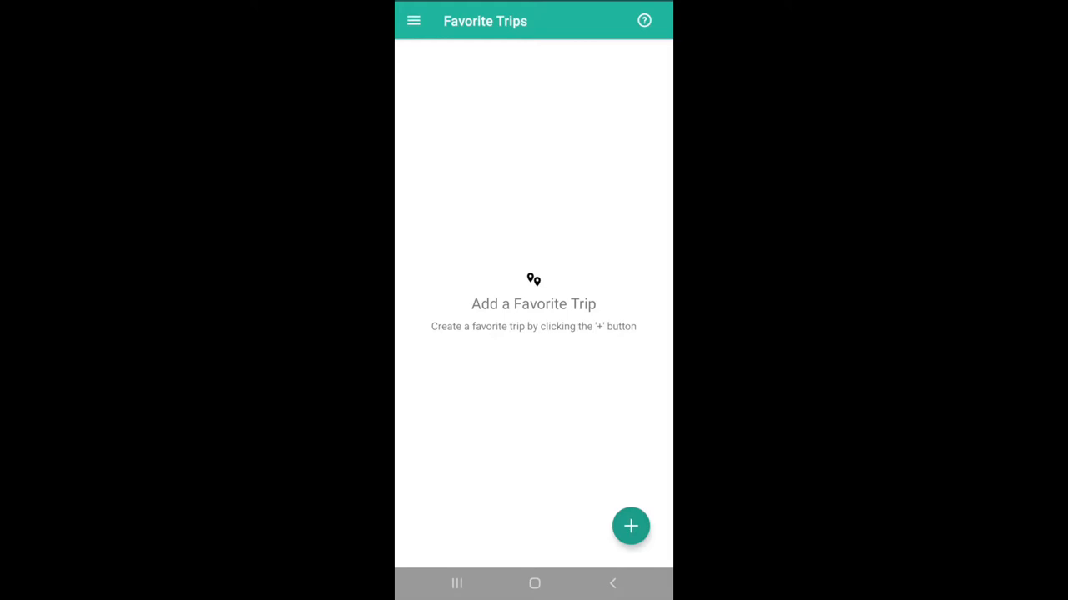
# Start a new favorite trip form, then move on to Work Hours.
pyautogui.click(631, 527)
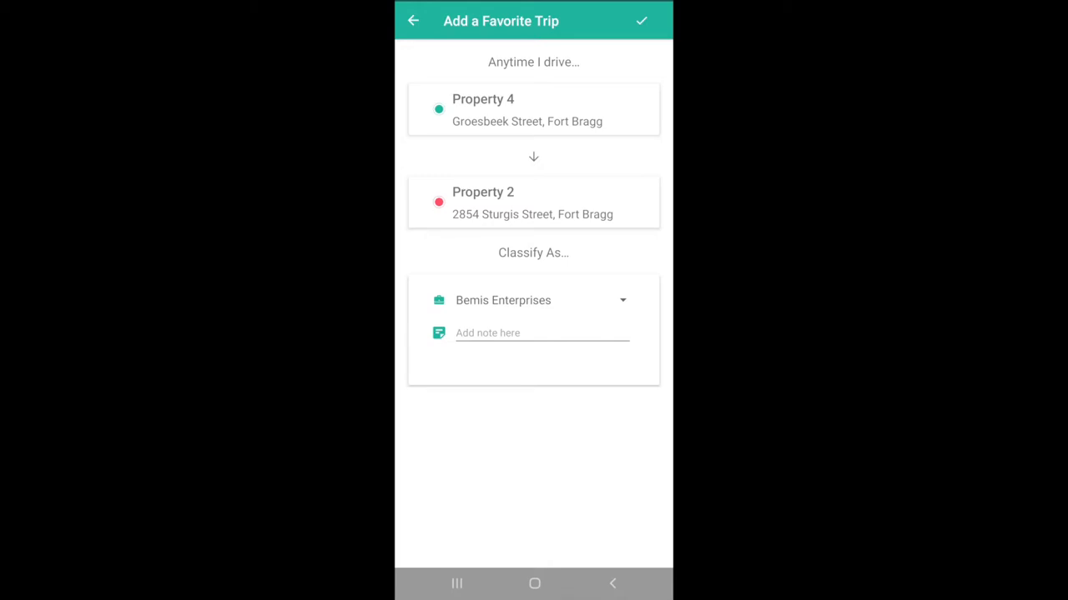
pyautogui.click(414, 20)
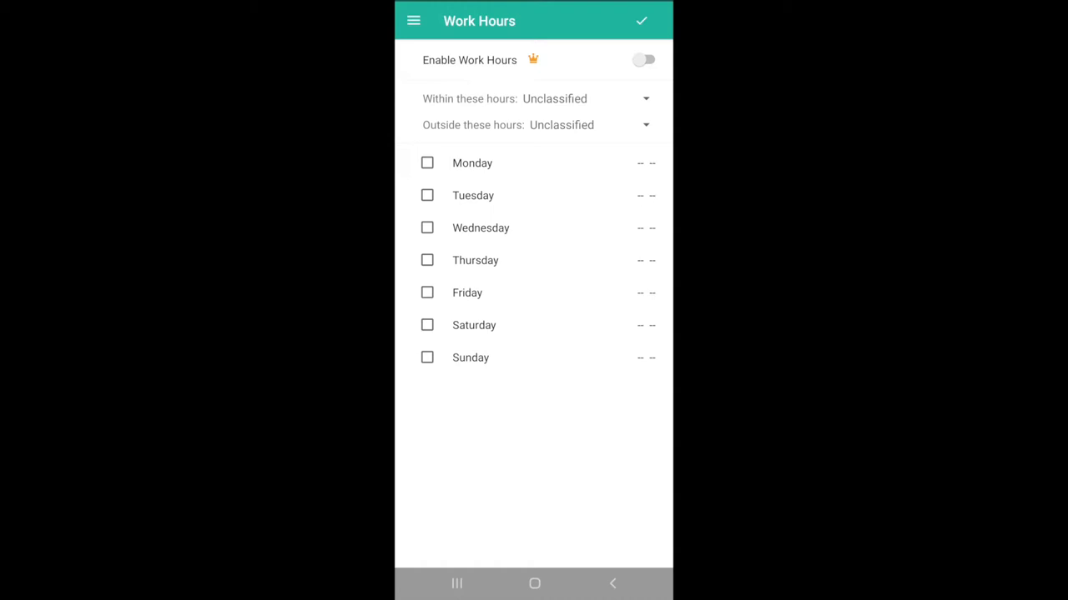
# Enable work hours and go to the Vehicles list.
pyautogui.click(644, 60)
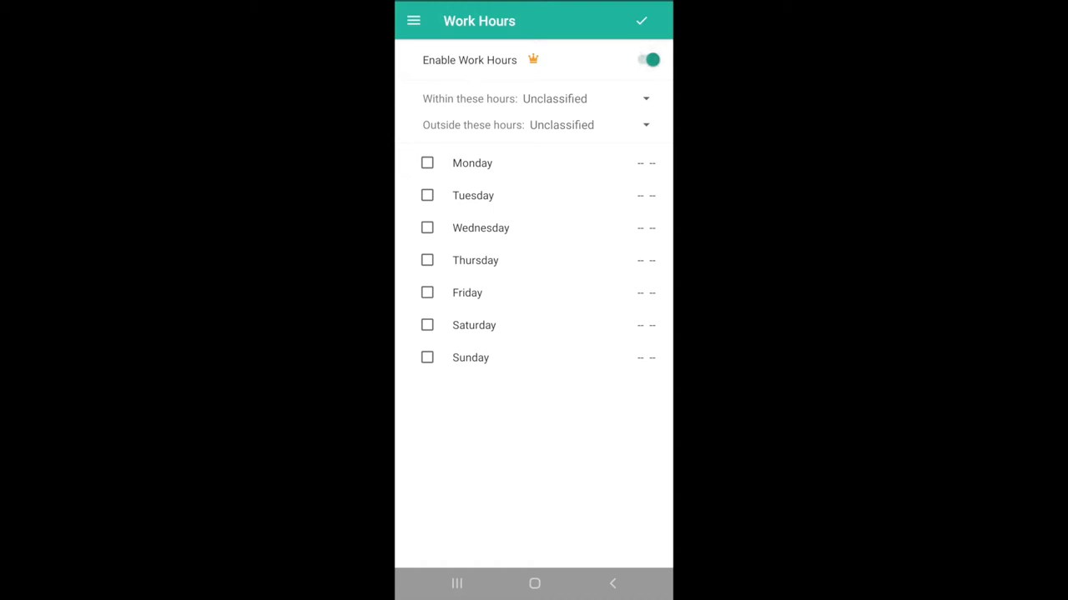
pyautogui.click(427, 164)
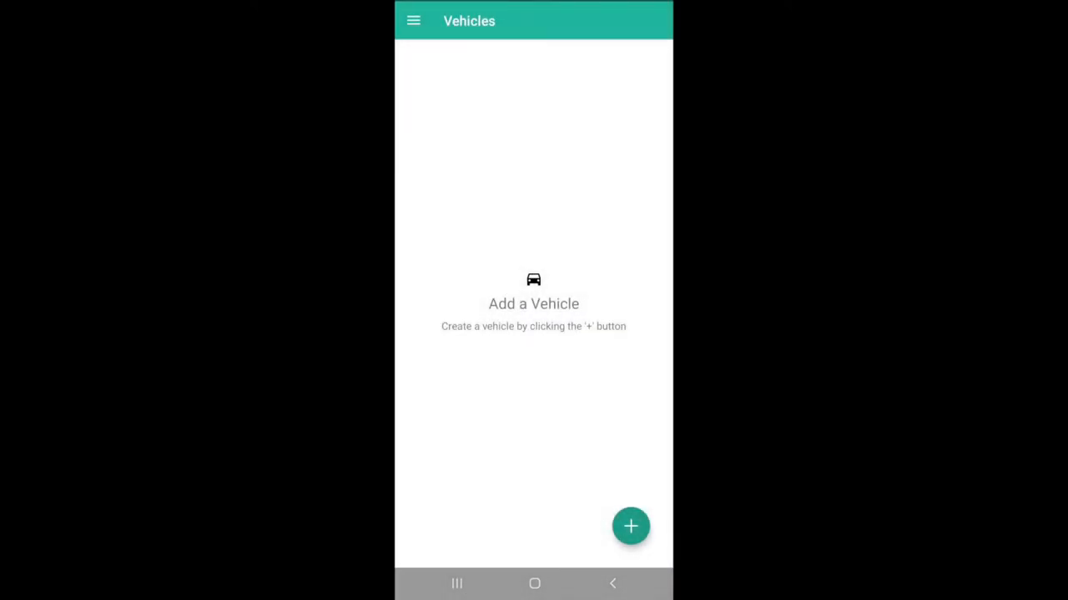
# View the blank Add Vehicle form, back out unsaved, and reach the transactions list.
pyautogui.click(631, 527)
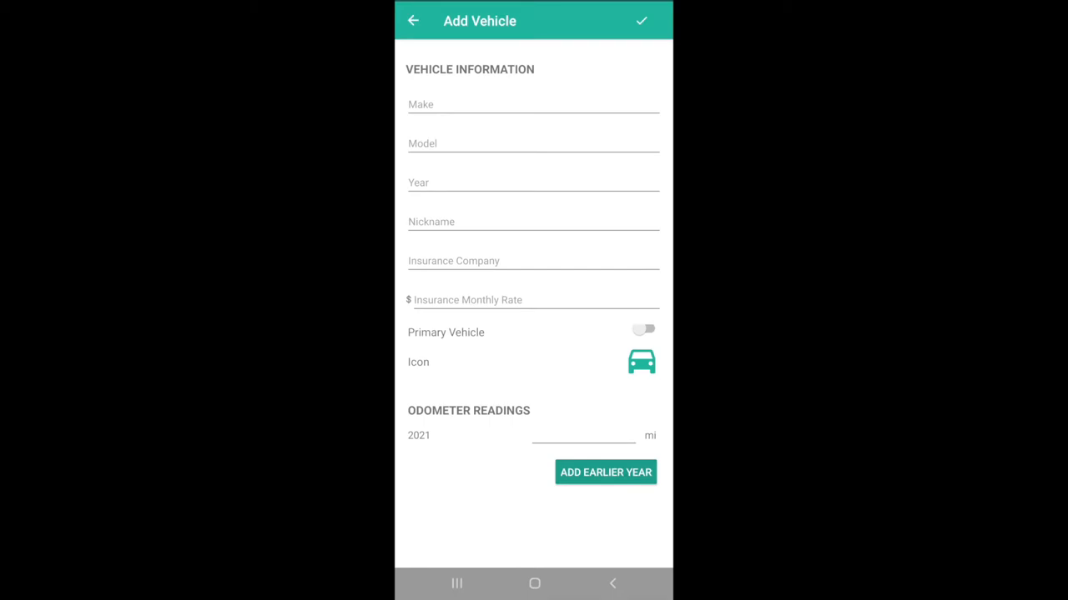
pyautogui.click(414, 20)
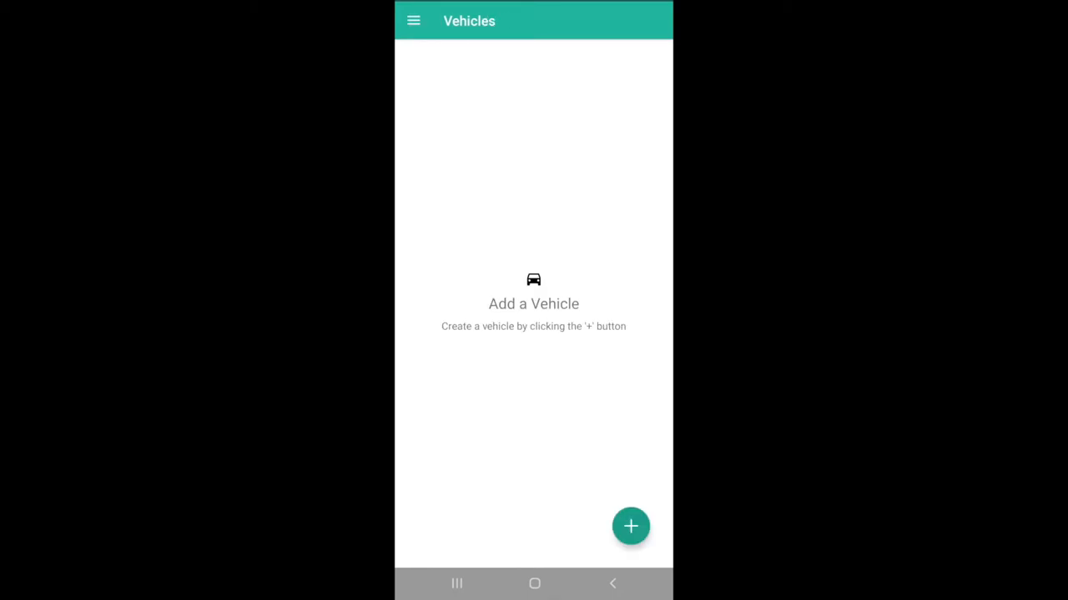
pyautogui.click(414, 20)
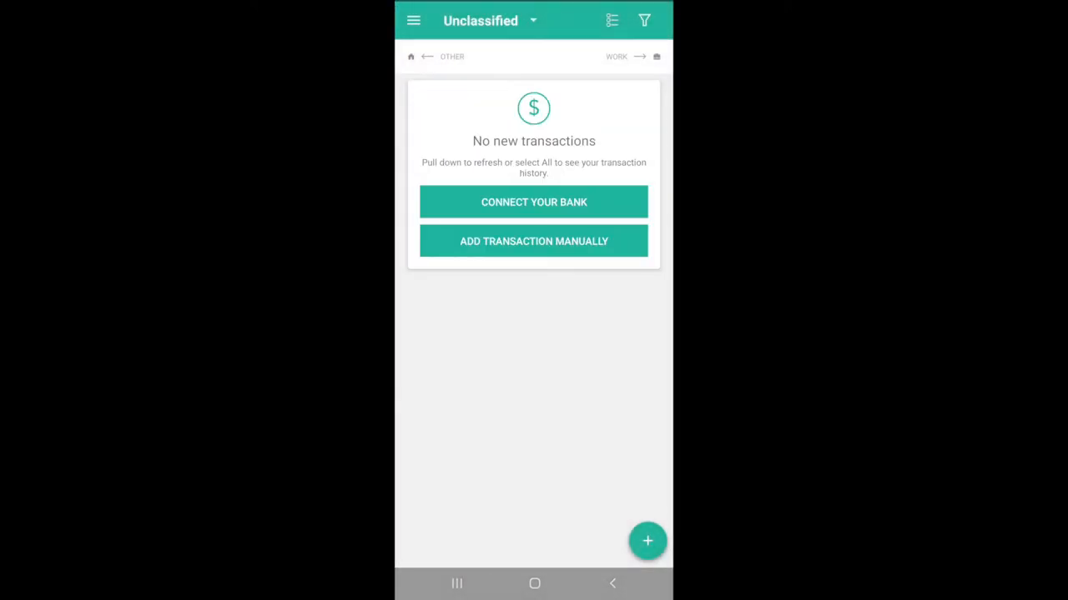
# Start connecting a bank account, then dismiss the Plaid linking prompt.
pyautogui.click(534, 202)
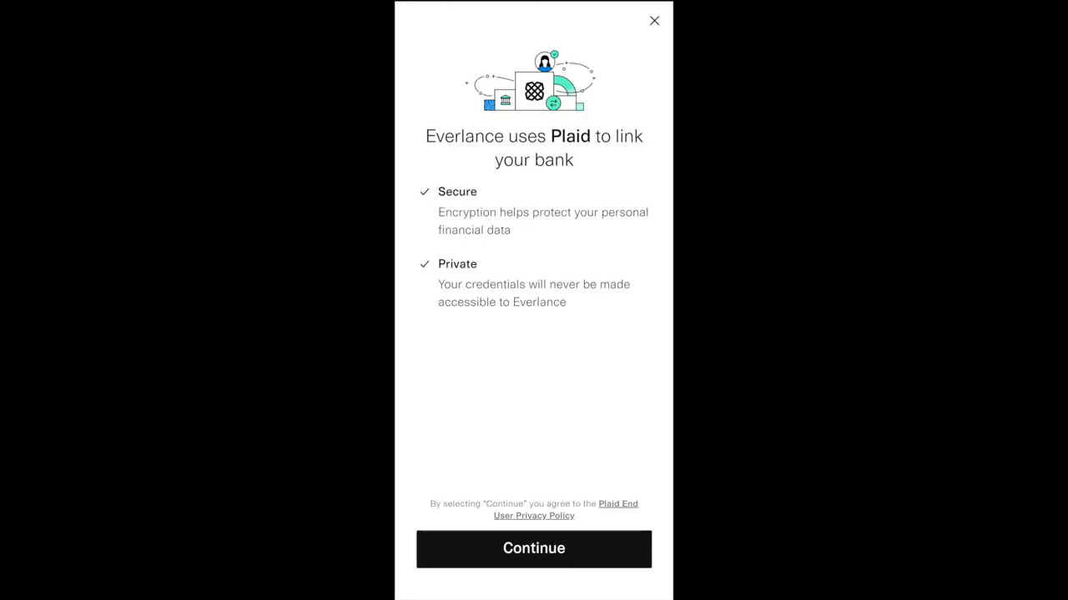
pyautogui.click(534, 548)
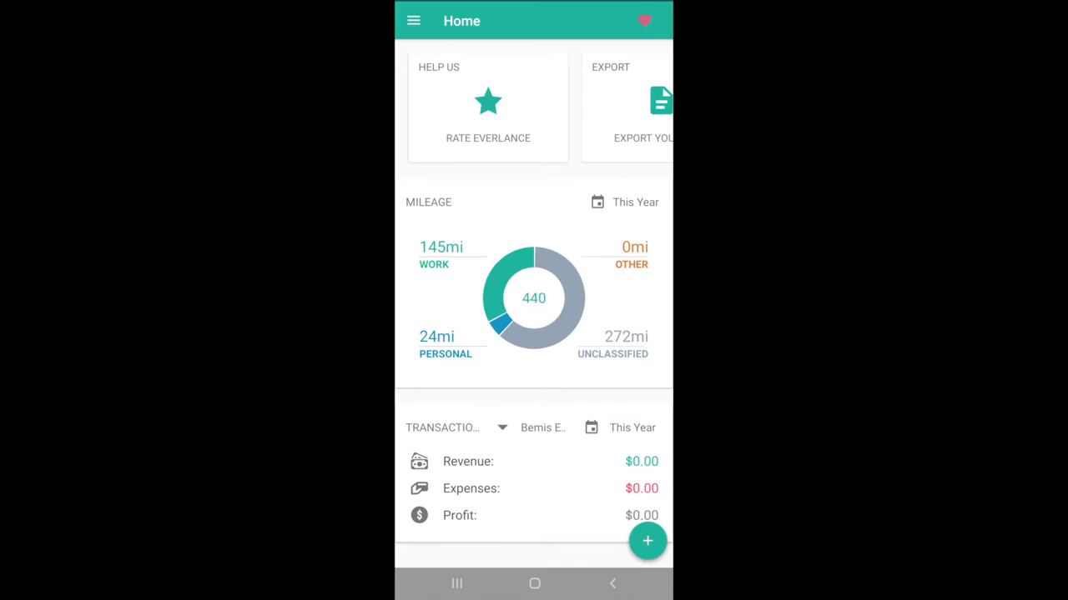
# Switch the mileage breakdown to This Week, Today and Last Month, then go to Trips.
pyautogui.click(624, 202)
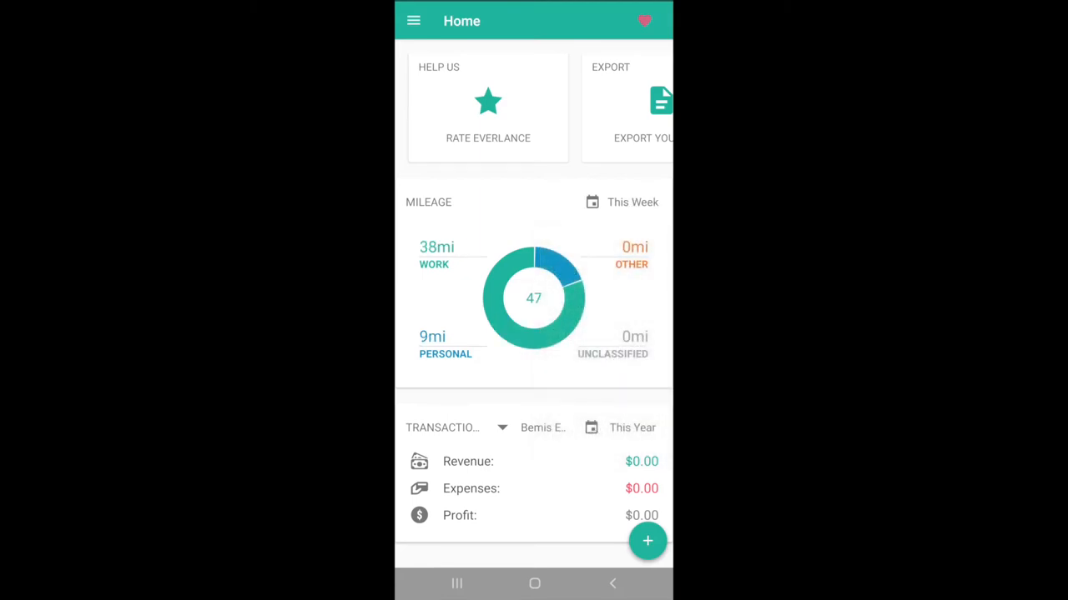
pyautogui.click(621, 201)
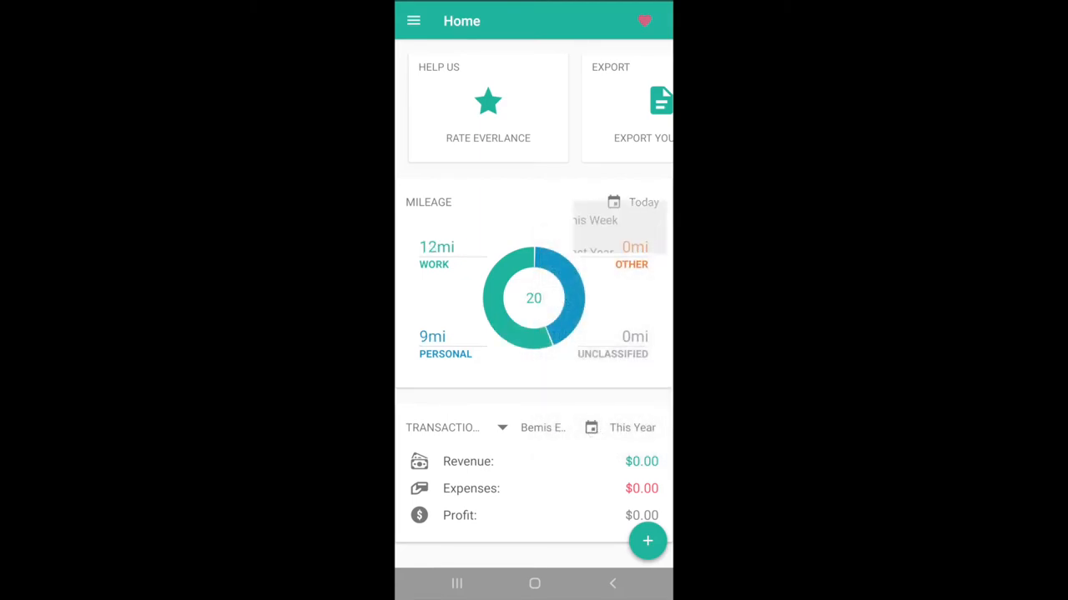
pyautogui.click(631, 202)
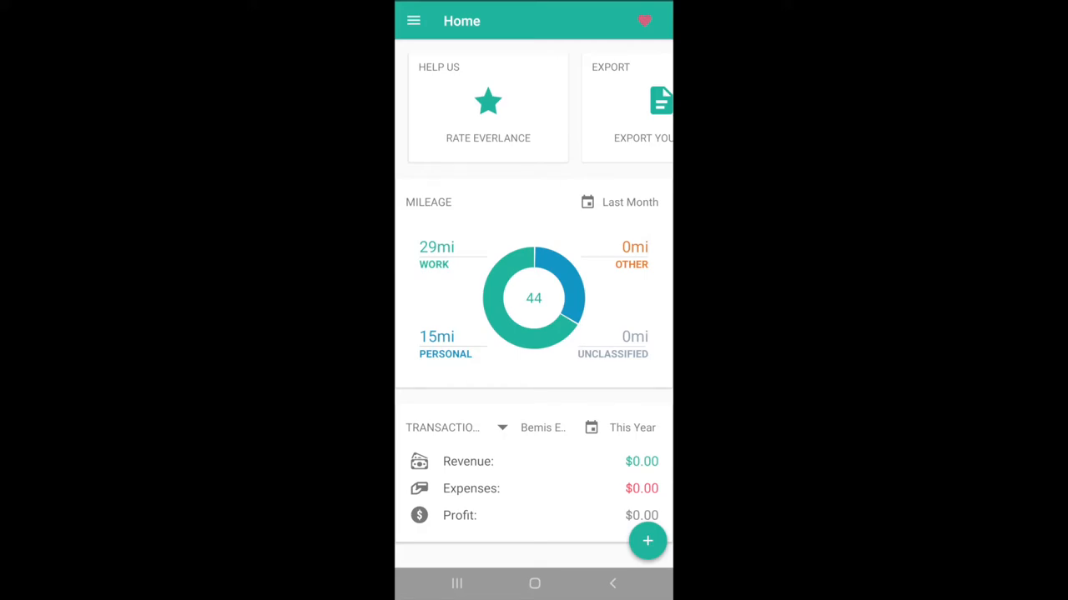
pyautogui.click(414, 21)
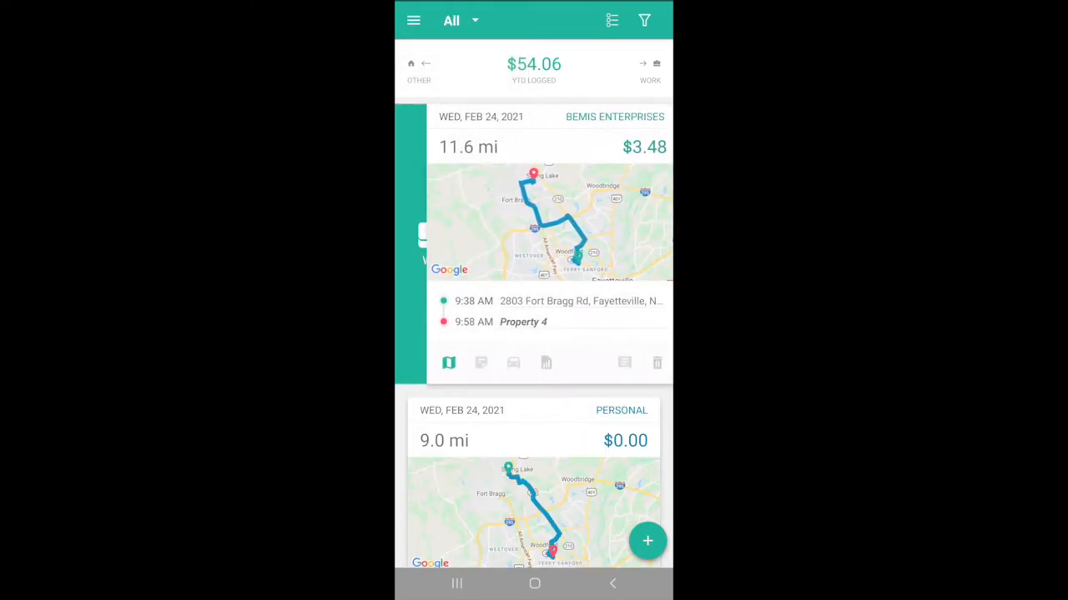
# Select unclassified Feb 24 trips for bulk classifying, then move to Transactions.
pyautogui.click(460, 20)
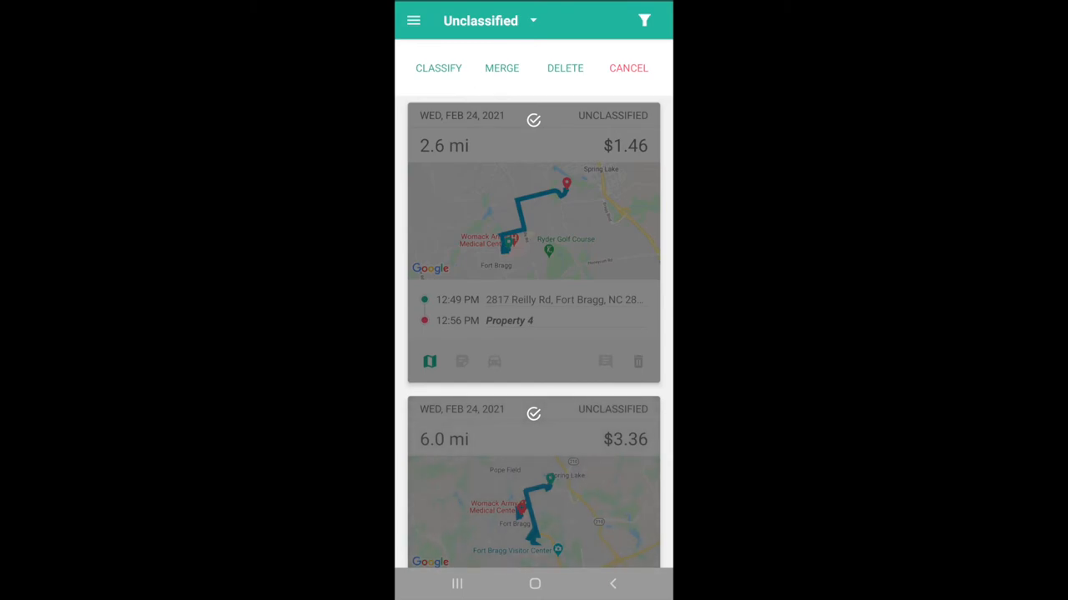
pyautogui.click(627, 66)
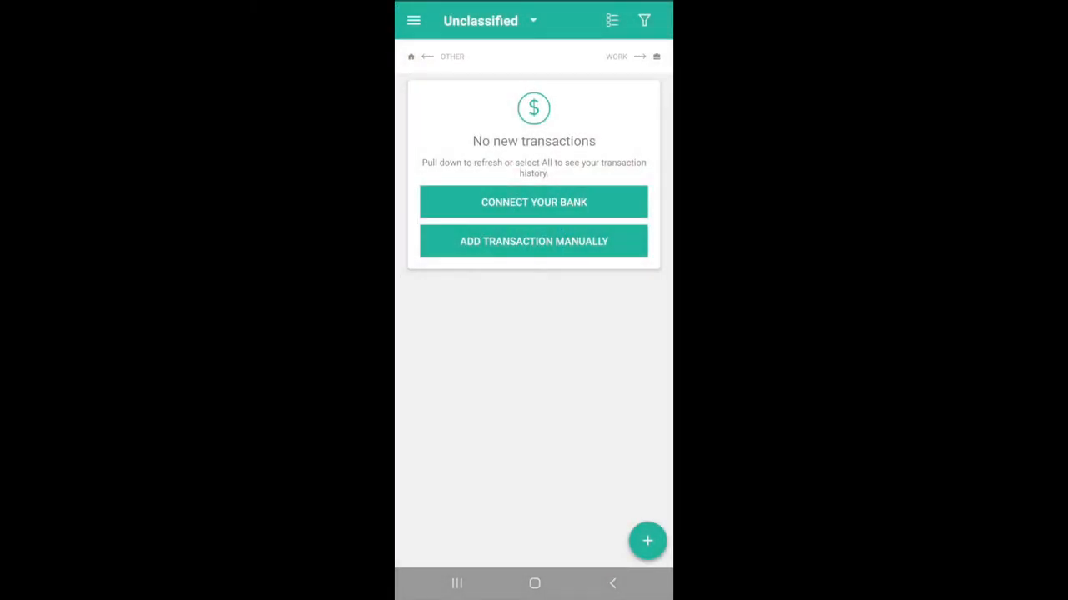
# Filter transactions to Bemis Enterprises showing the Test -$5.00 entry, then return to trips.
pyautogui.click(490, 20)
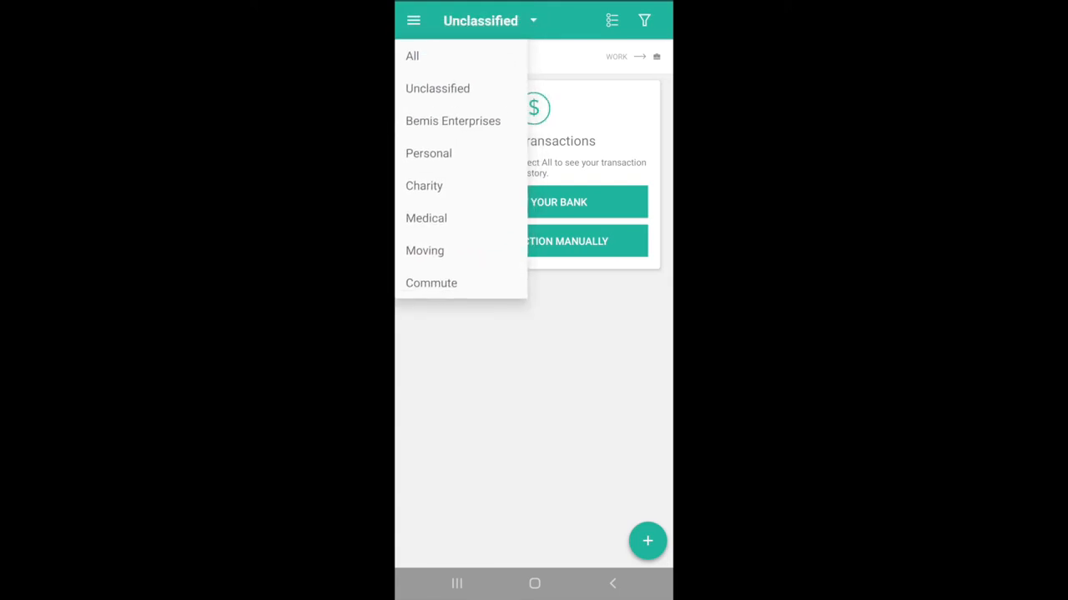
pyautogui.click(452, 121)
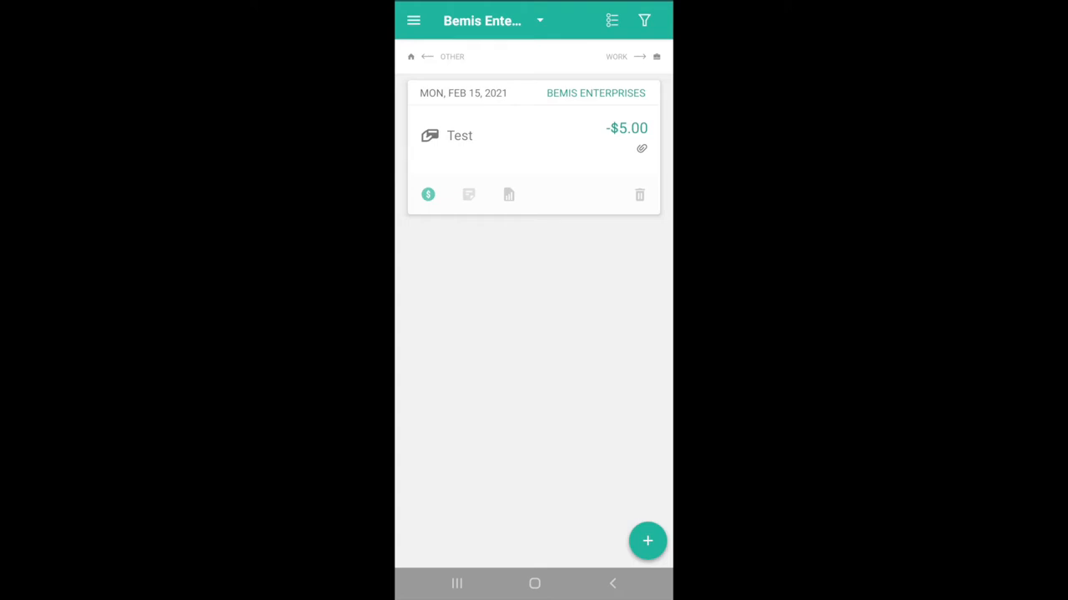
pyautogui.click(647, 540)
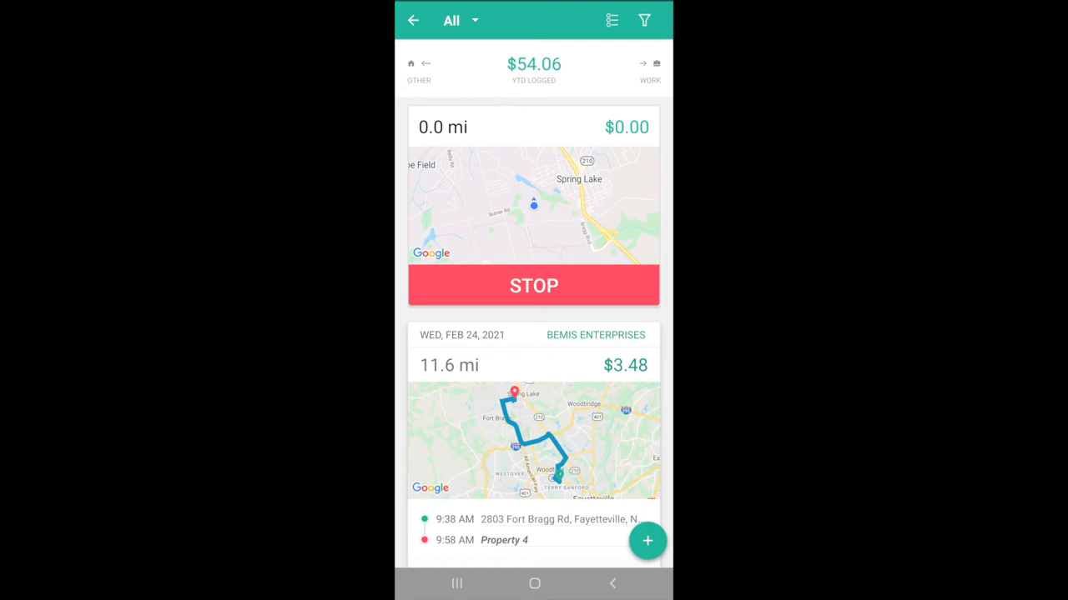
# Stop the in-progress trip and confirm, leaving the trips list totalling $48.65.
pyautogui.click(534, 285)
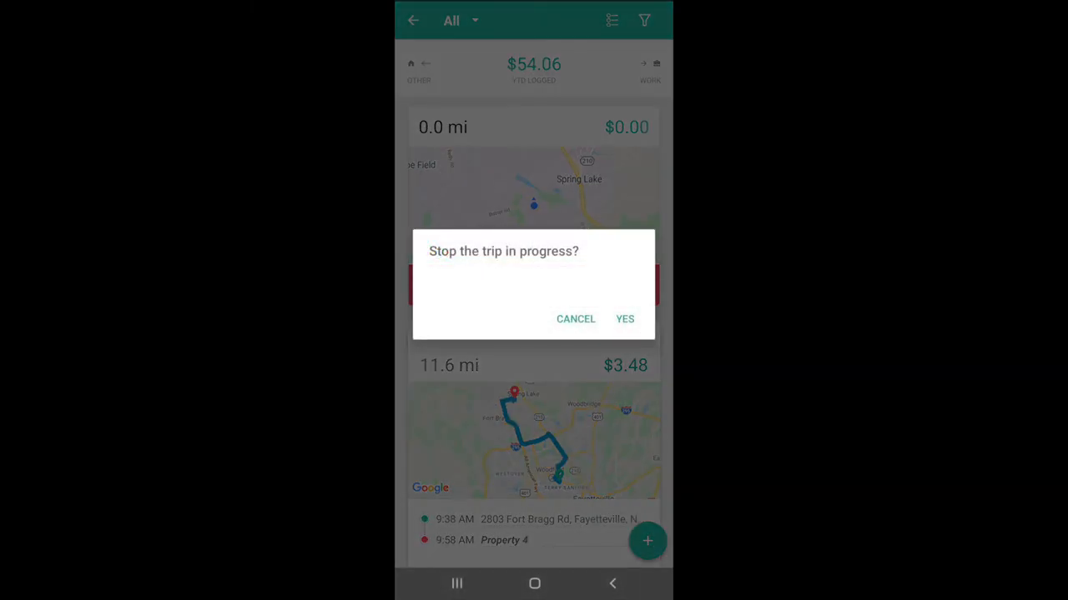
pyautogui.click(623, 319)
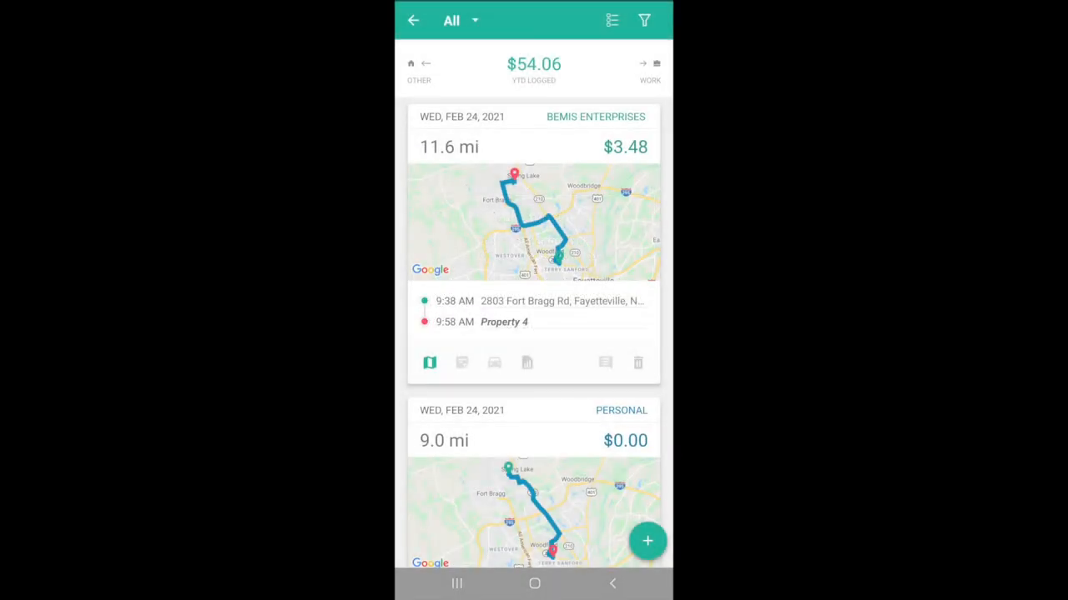
pyautogui.click(648, 541)
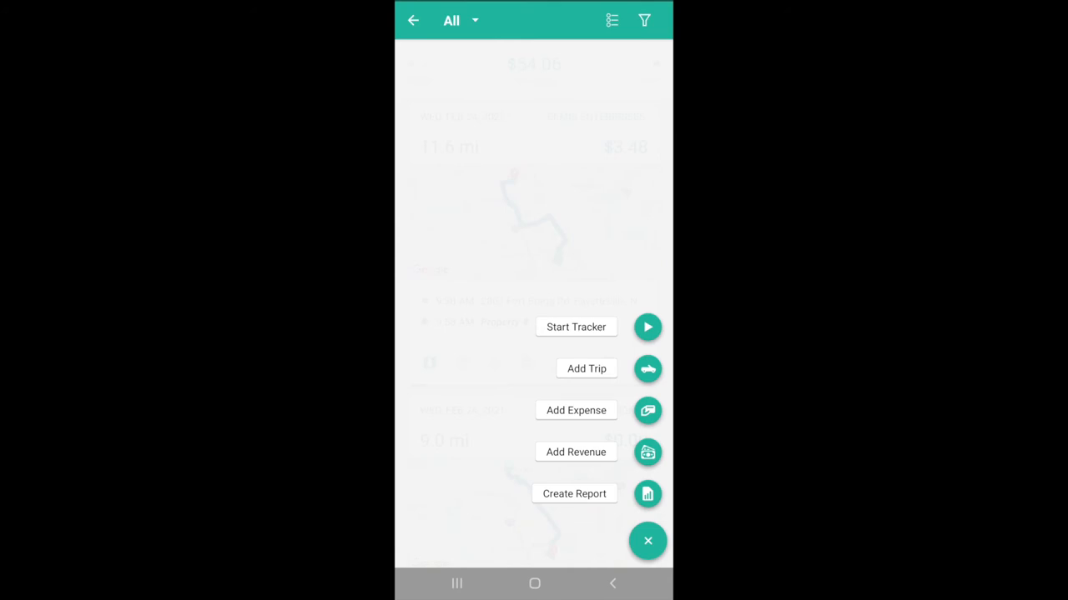
pyautogui.click(588, 368)
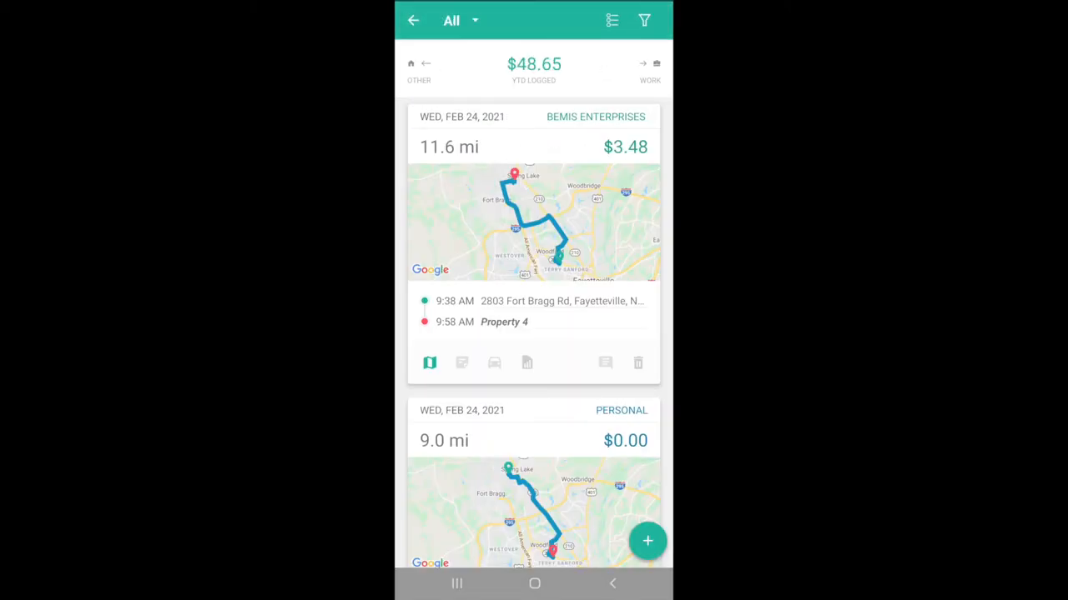
# Start a blank Add Expense entry, then leave it for the February reports list.
pyautogui.click(647, 541)
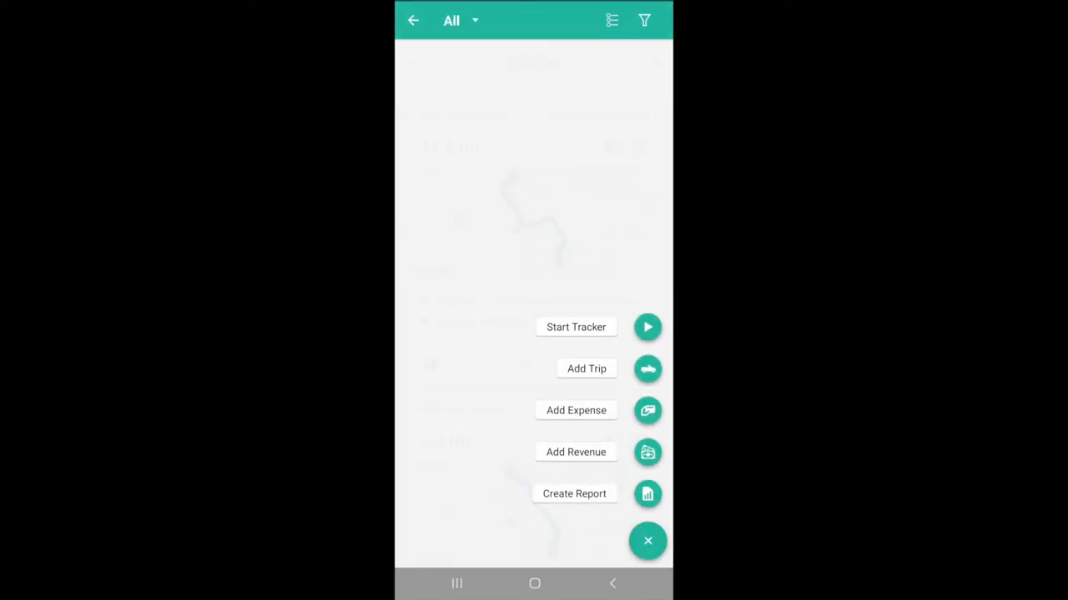
pyautogui.click(576, 411)
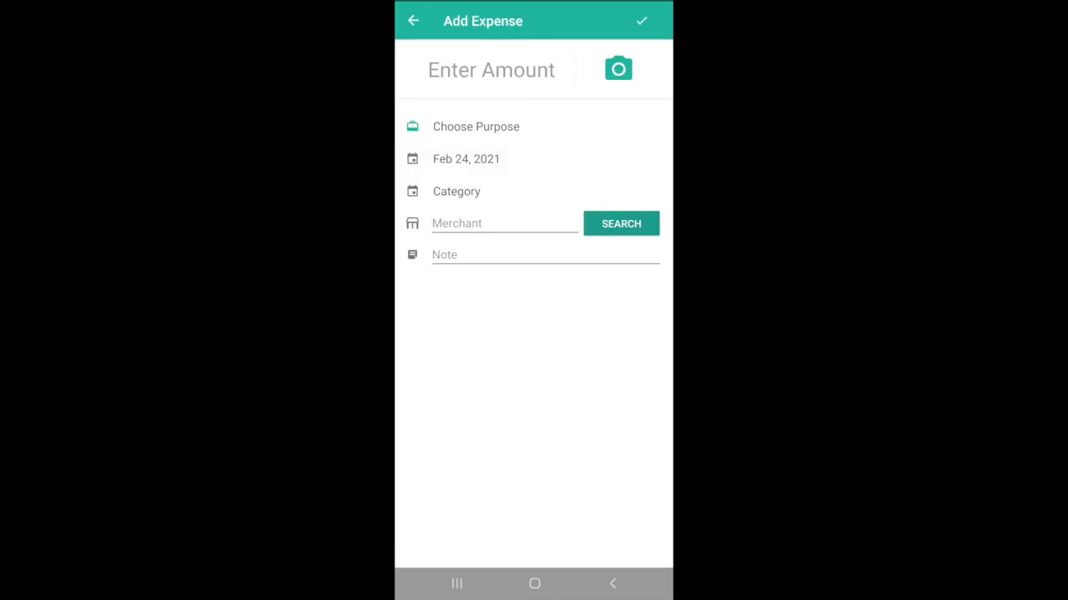
pyautogui.click(617, 69)
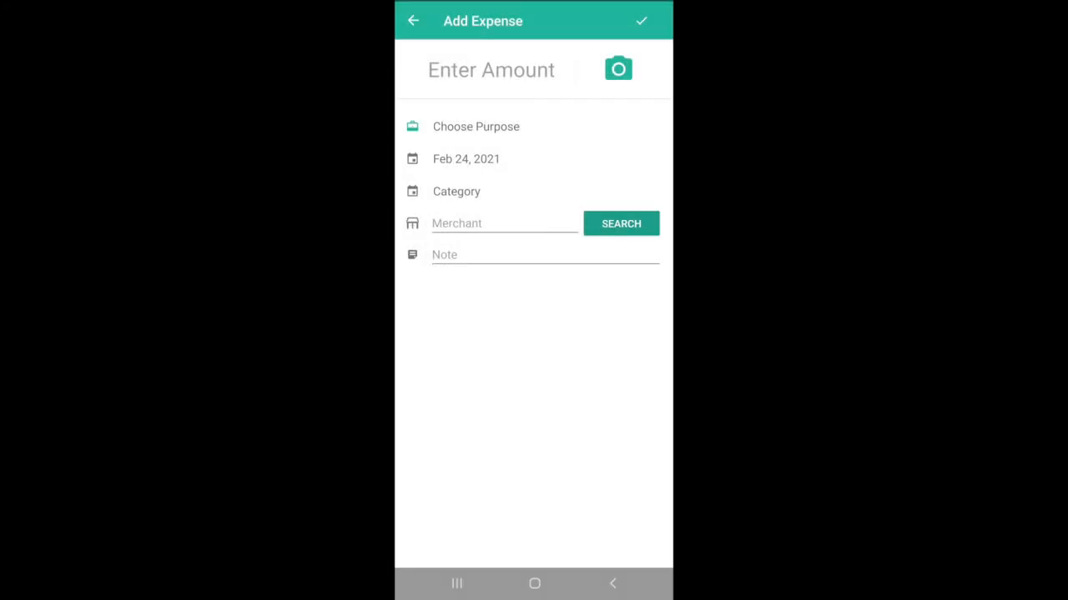
pyautogui.click(413, 20)
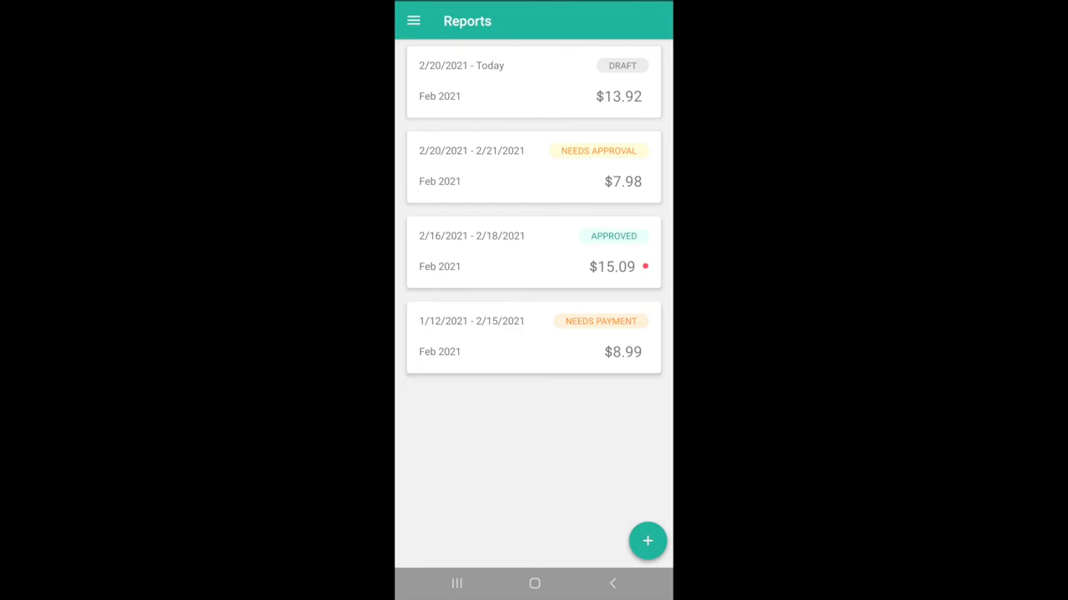
# Add the Feb 24 11.6-mile trip to the Needs Approval report, bringing it to $11.46.
pyautogui.click(534, 167)
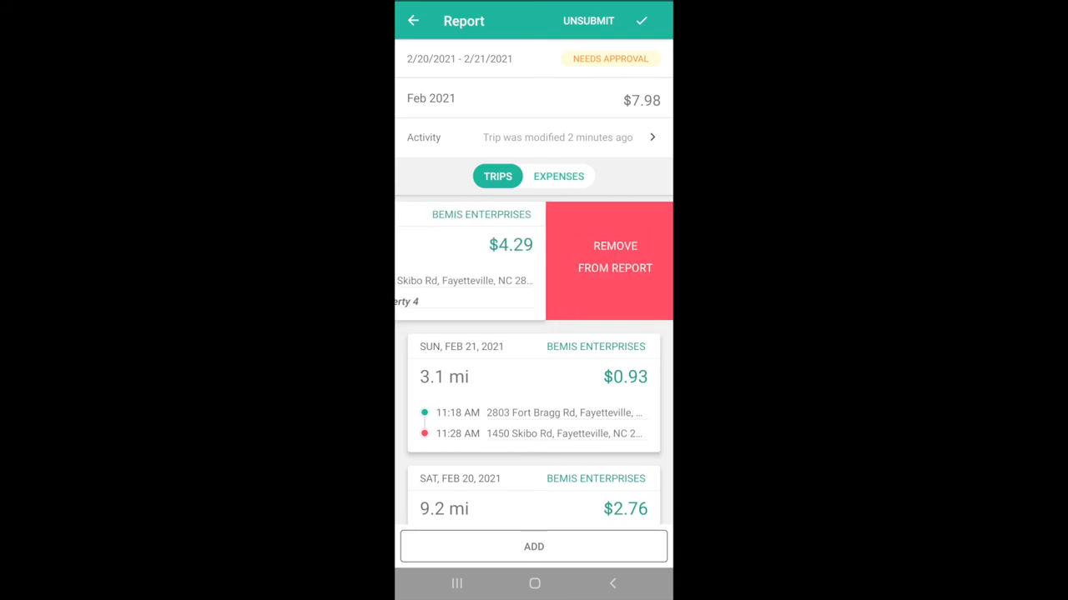
pyautogui.click(534, 547)
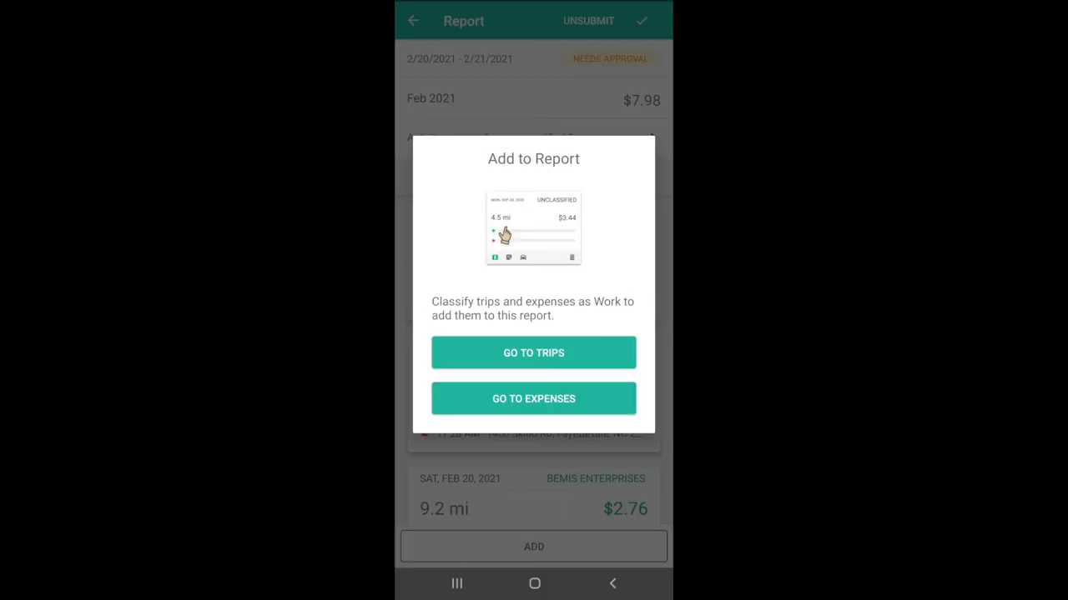
pyautogui.click(534, 352)
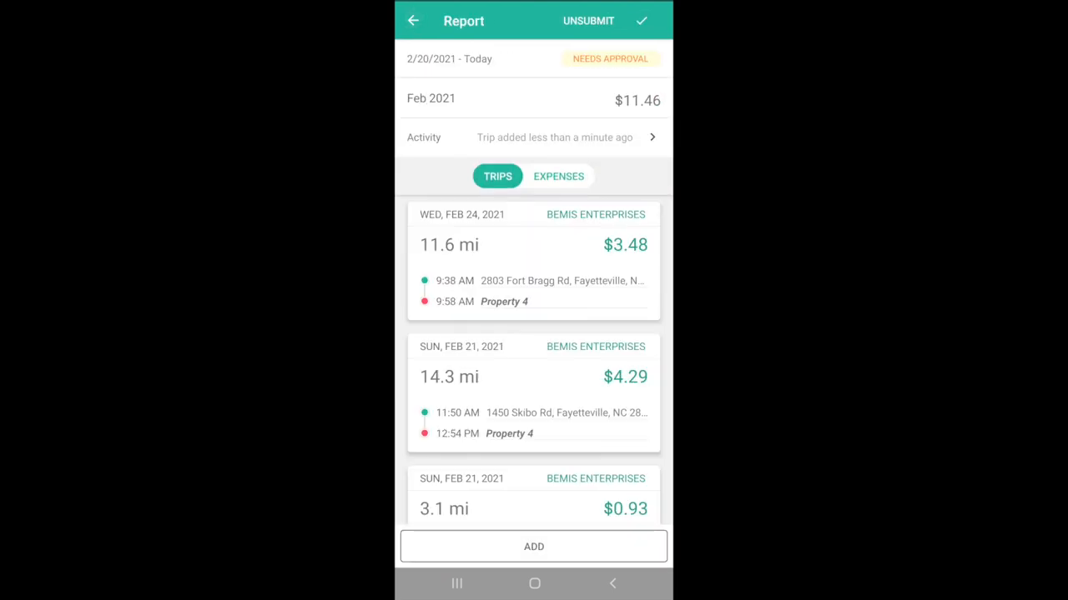
pyautogui.click(413, 20)
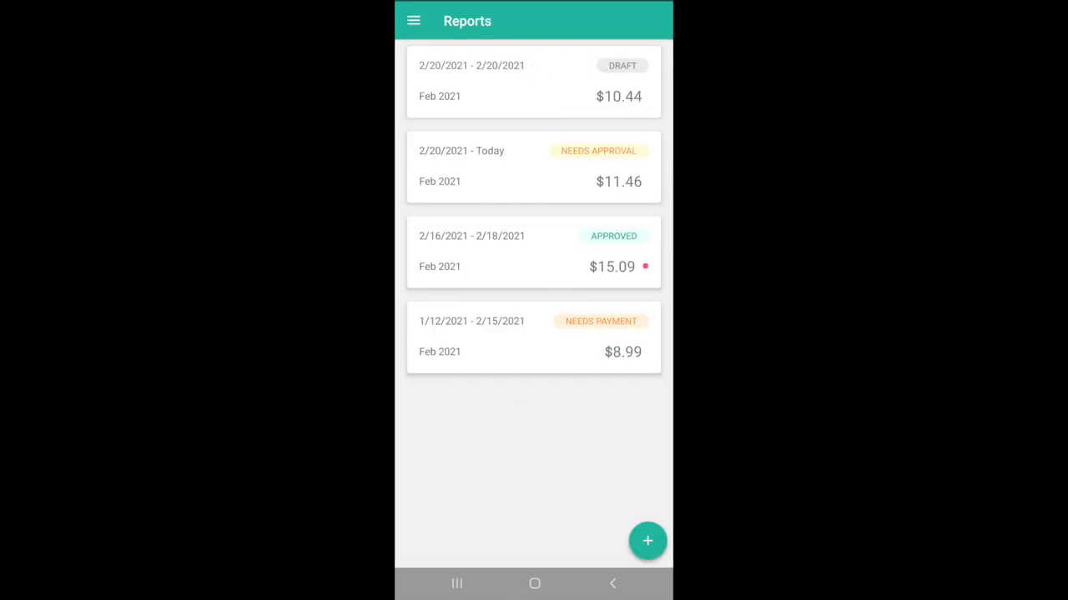
# Submit the $10.44 draft report to its approver and get the Success confirmation.
pyautogui.click(534, 81)
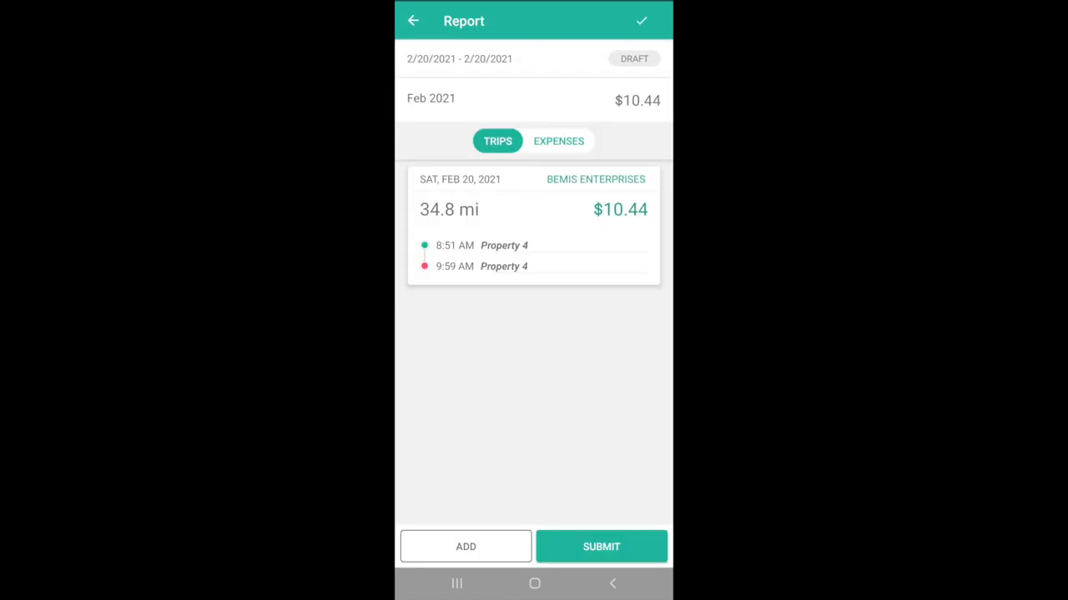
pyautogui.click(600, 548)
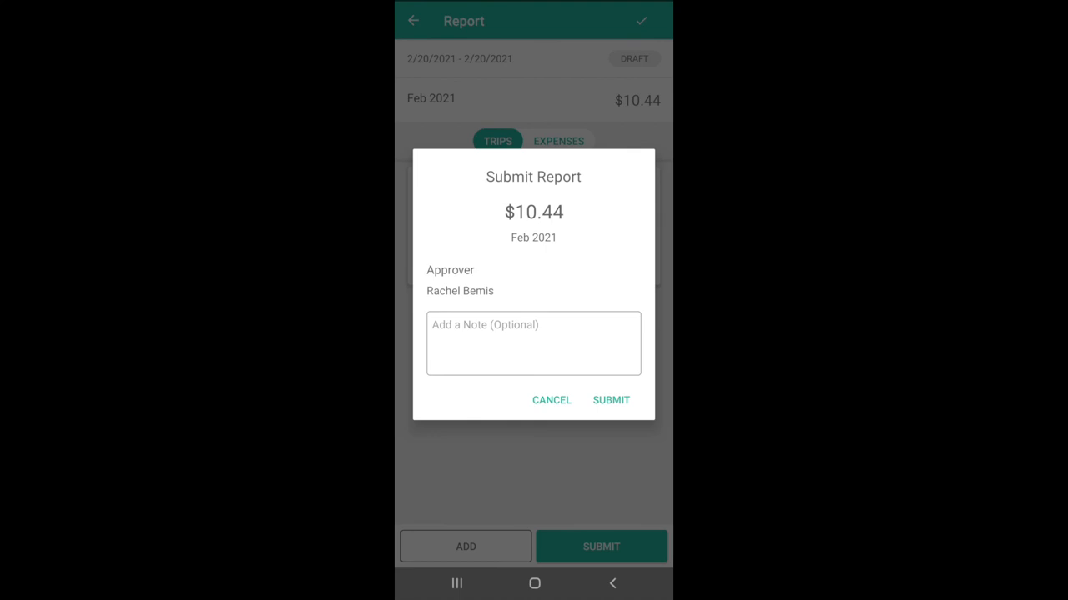
pyautogui.click(611, 400)
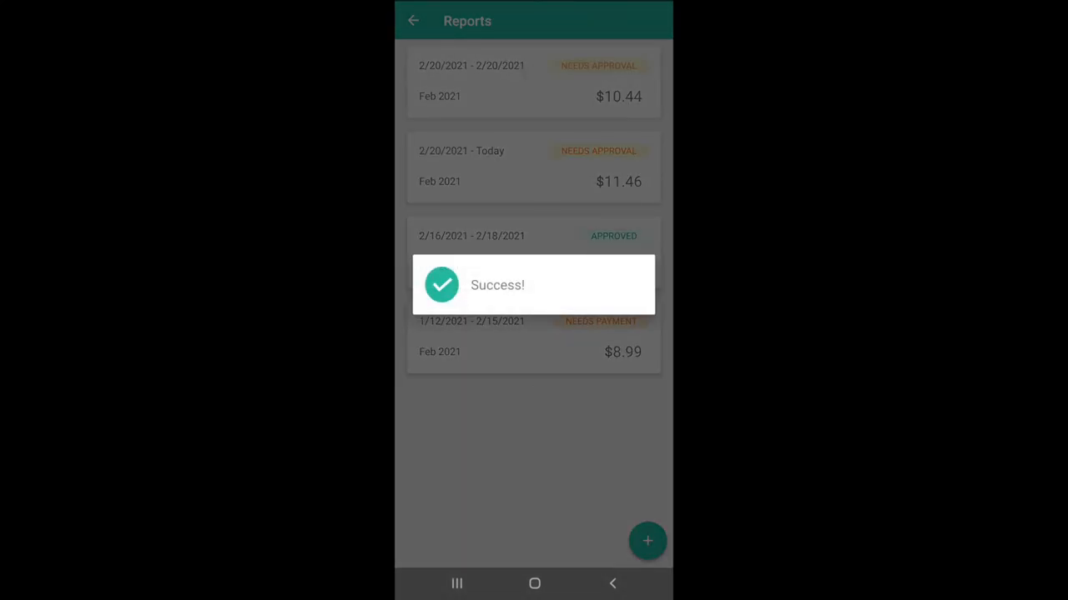